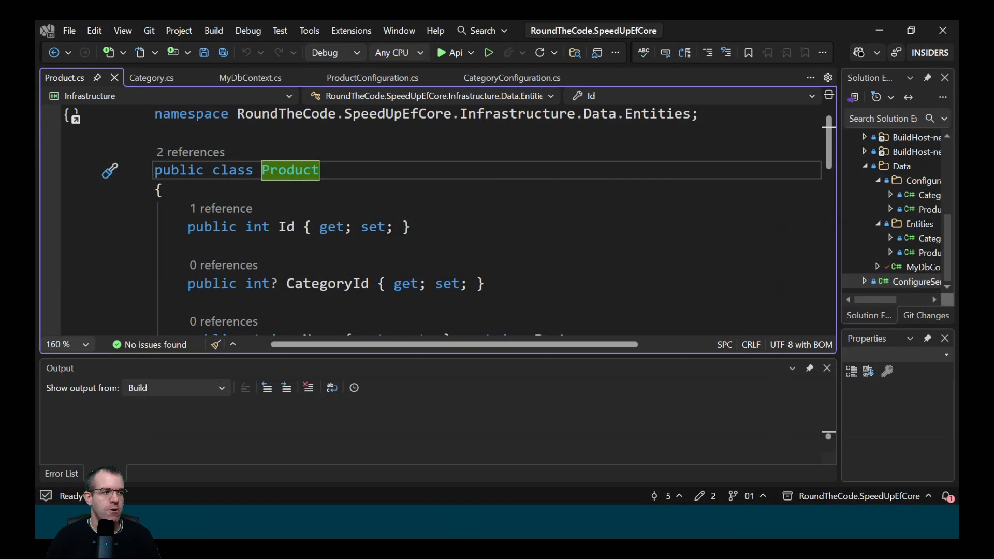
Review Product.cs, Category.cs, MyDbContext.cs and ProductConfiguration.cs, ending on CategoryConfiguration.cs.
left_click(151, 78)
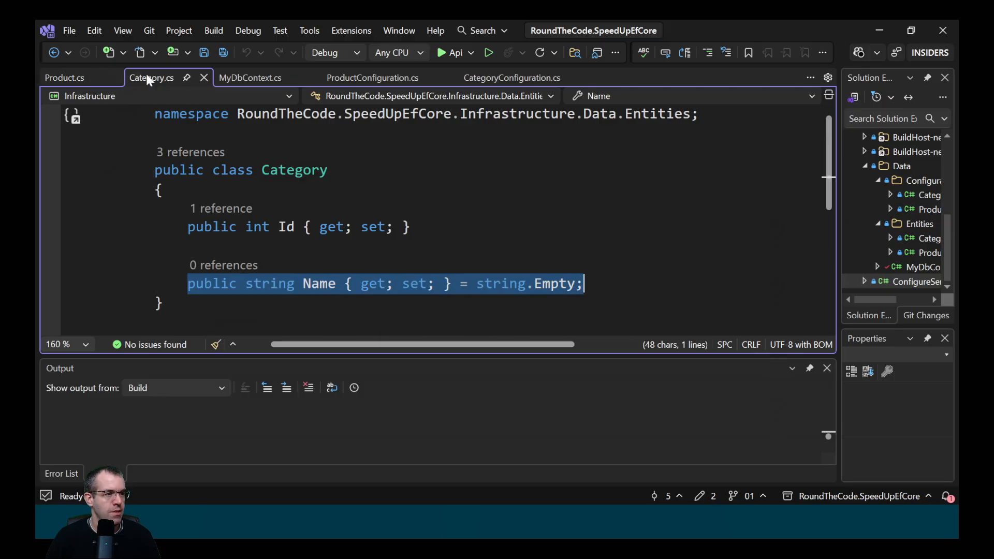
left_click(64, 78)
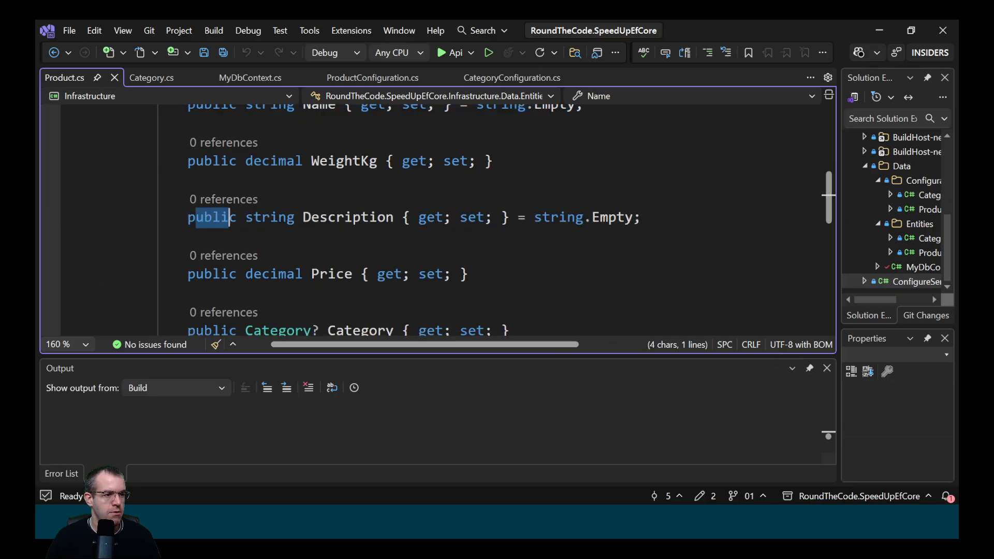
left_click(151, 77)
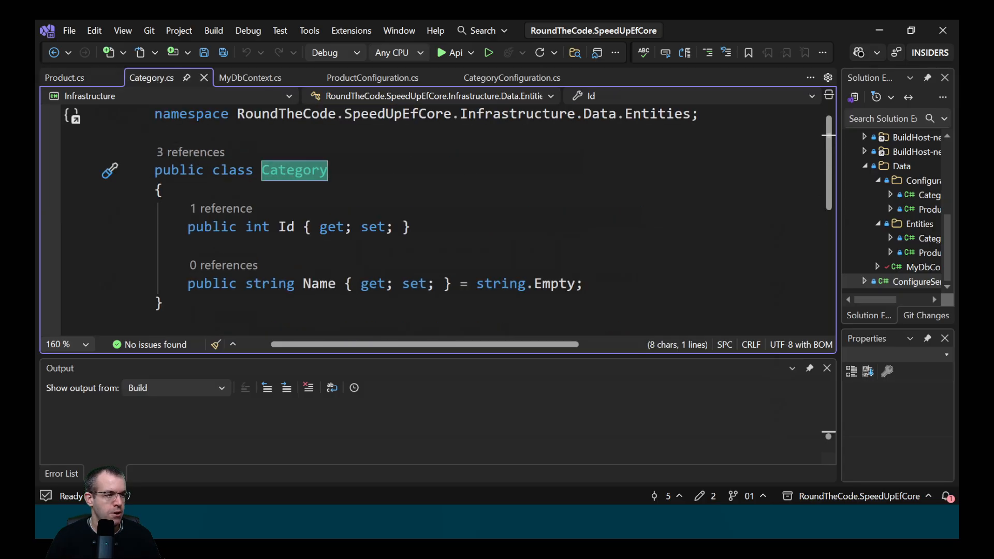
left_click(250, 78)
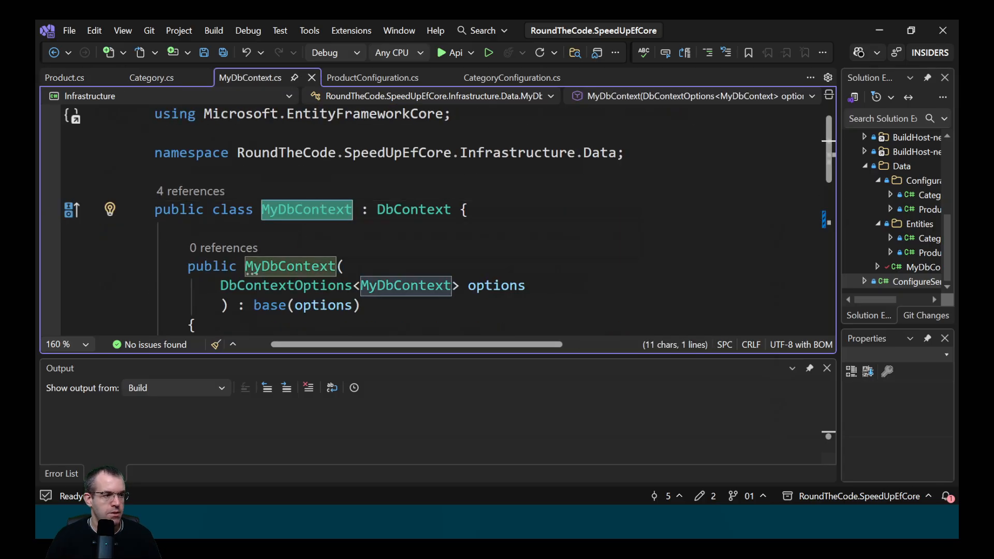
scroll("down", 3)
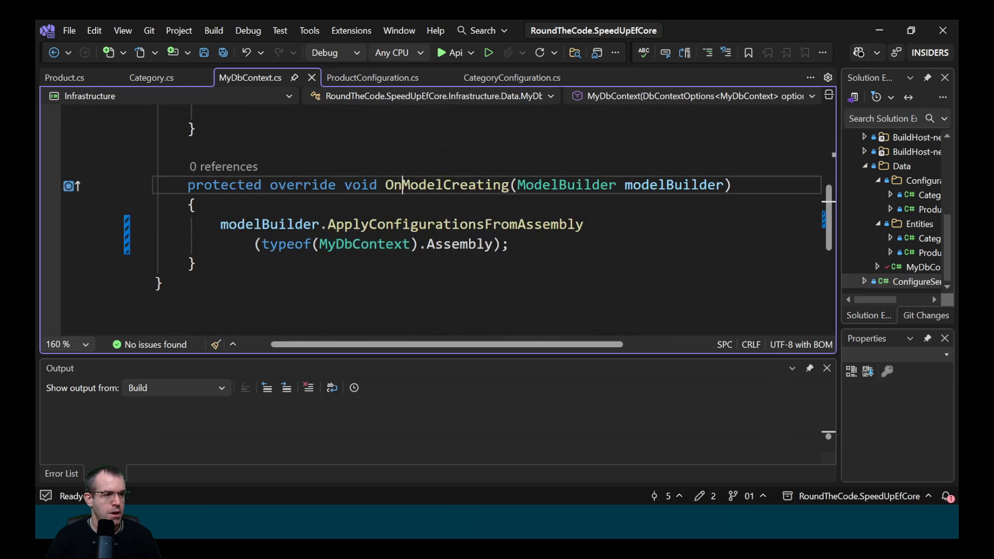
double_click(447, 185)
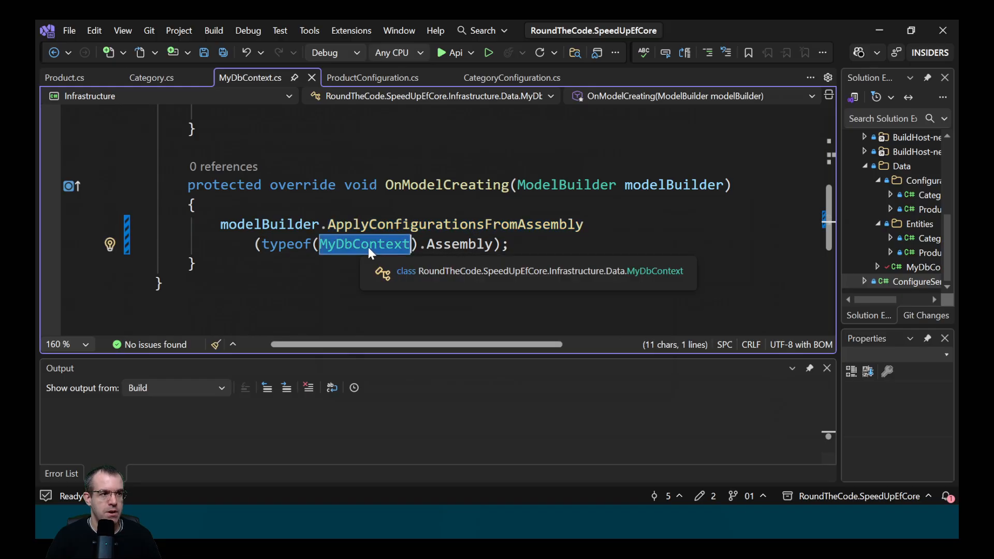
left_click(372, 78)
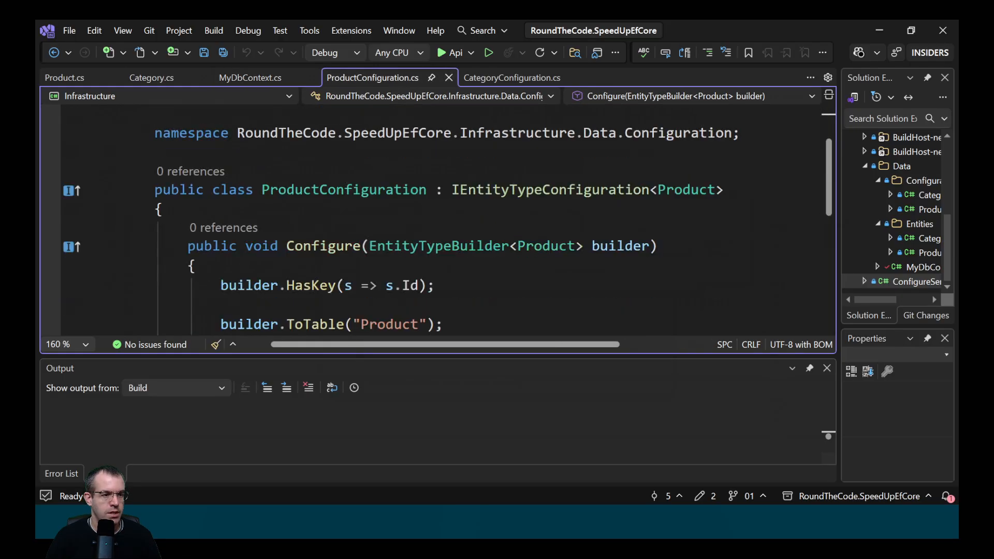
scroll("down", 3)
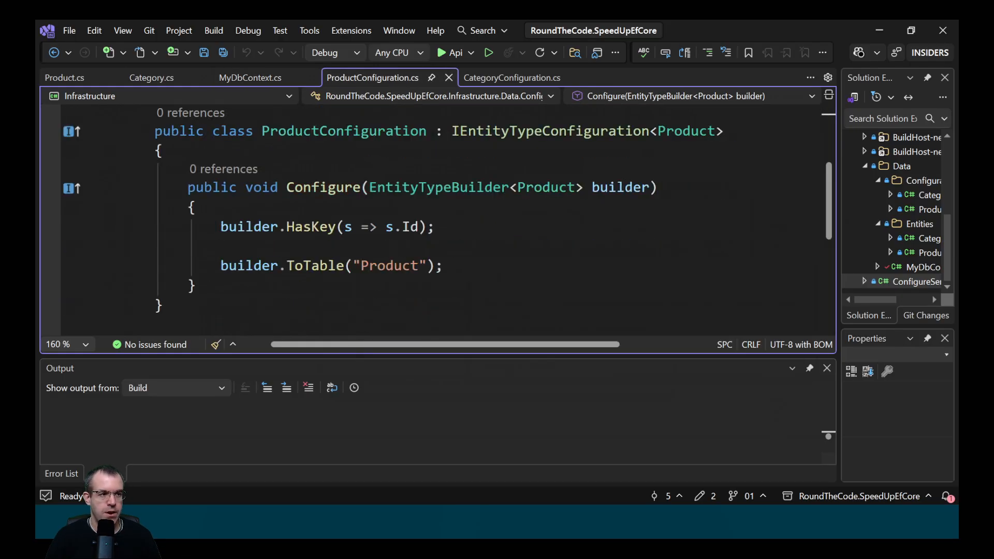
left_click(512, 77)
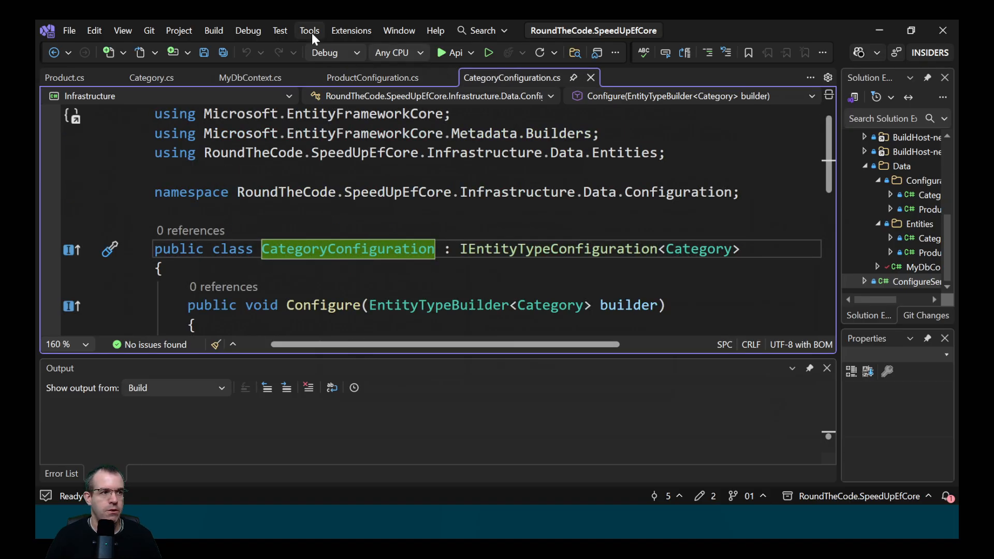
Run Add-Migration in the Package Manager Console, inspect the generated migration, and start Update-Database.
left_click(309, 31)
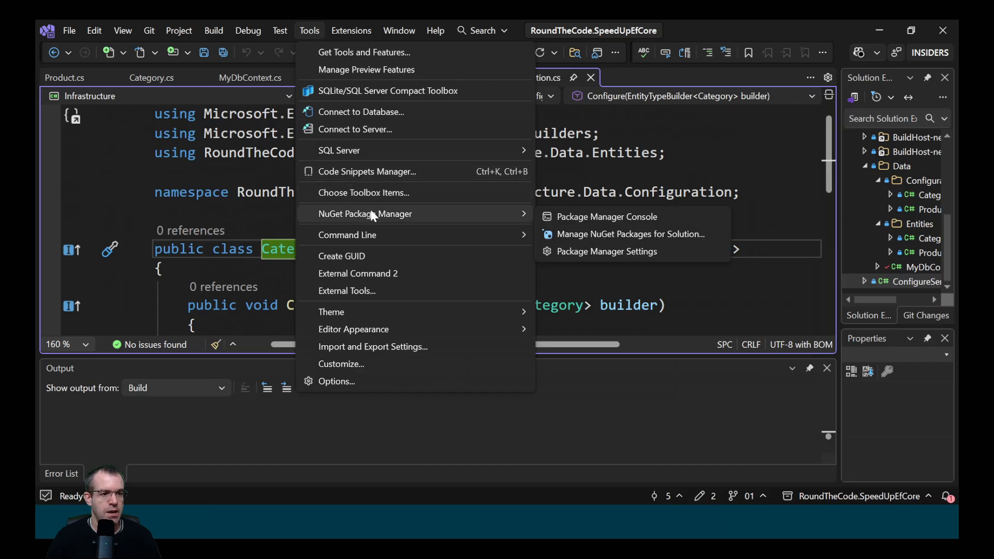
mouse_move(593, 222)
type("Add-M")
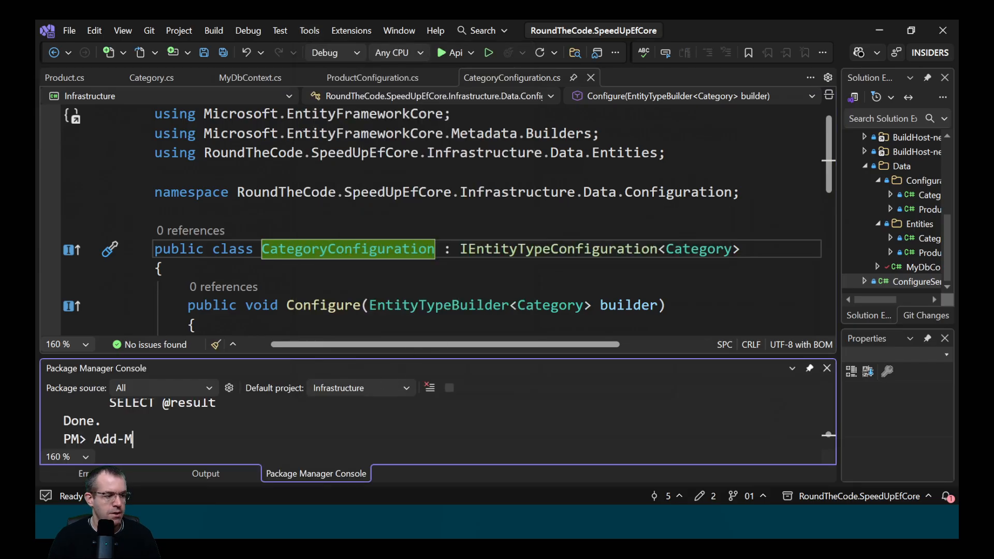
type("igration A")
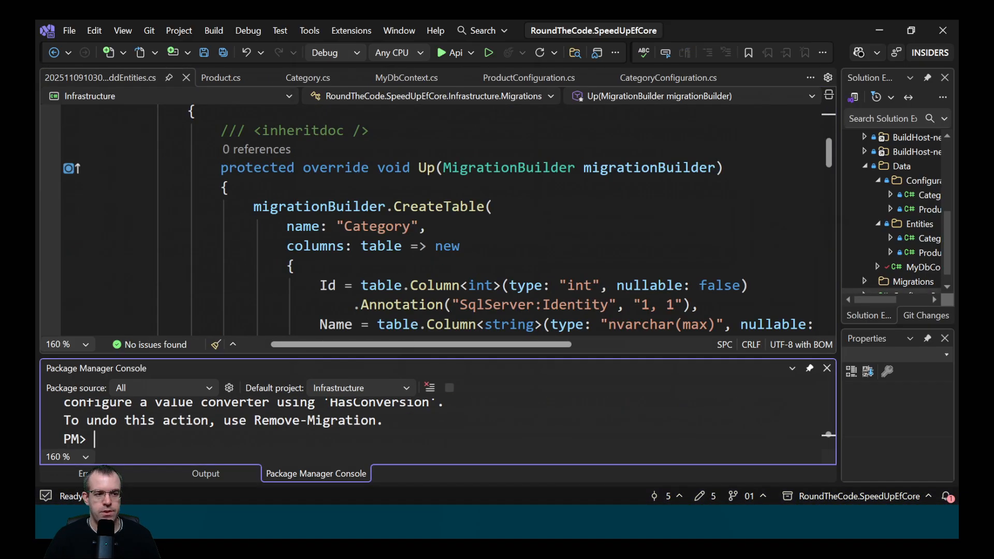
left_click(584, 285)
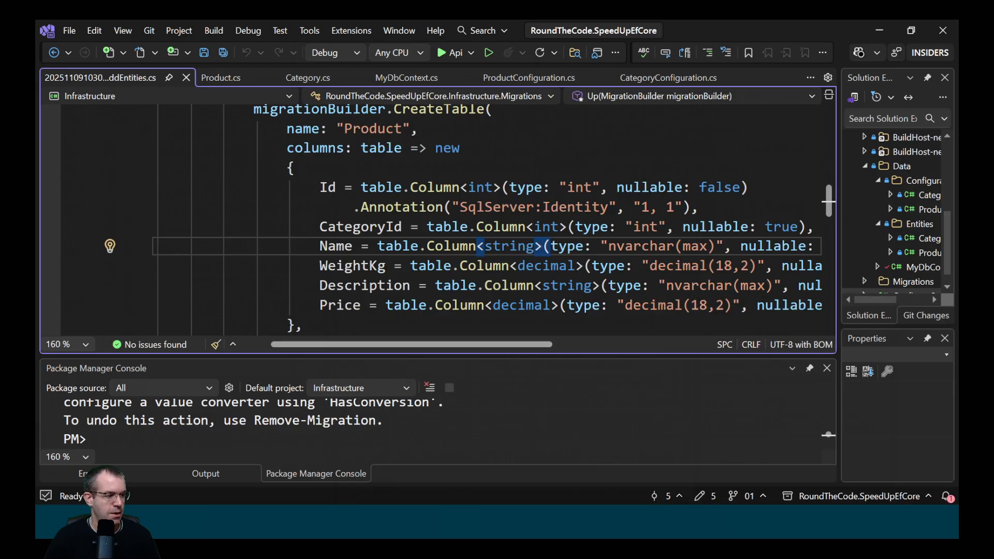
type("Update-")
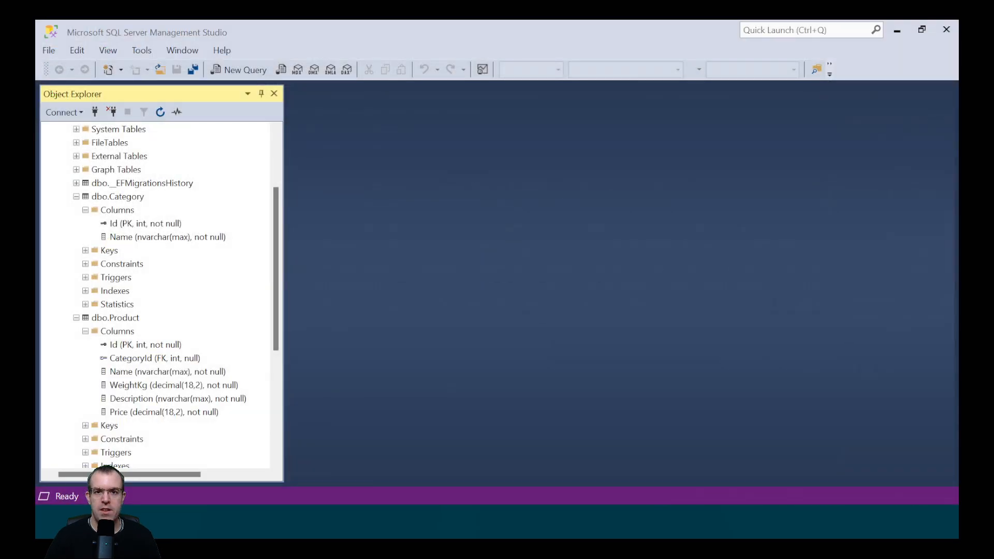
left_click(167, 237)
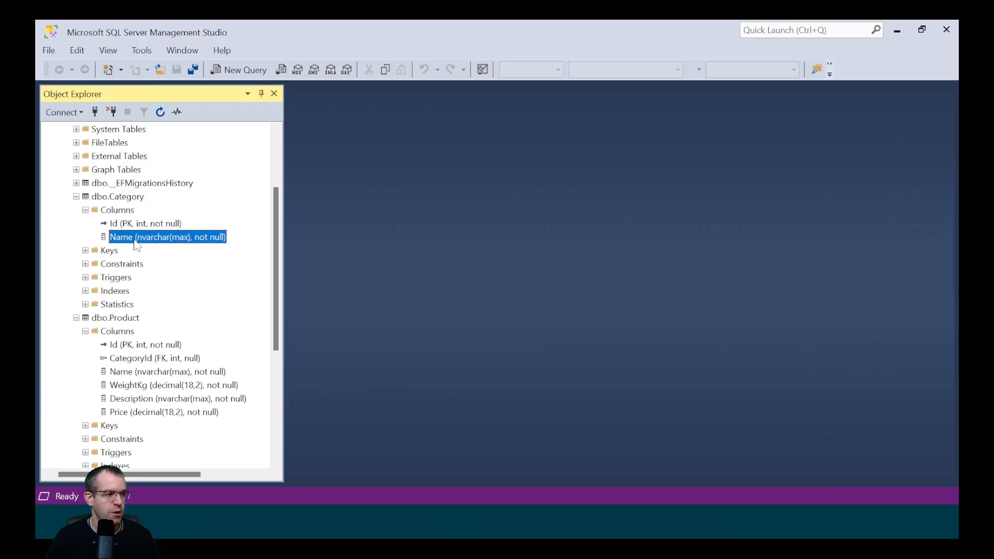
mouse_move(165, 245)
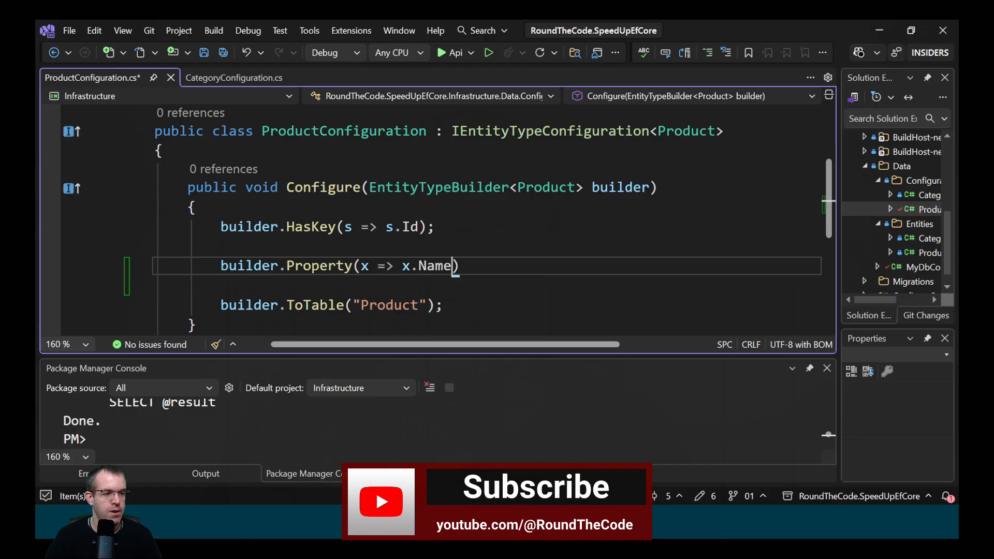
Add HasMaxLength(100) to Product Name and HasMaxLength(1000) to Description, then view CategoryConfiguration.
type(".HasMaxLength(1")
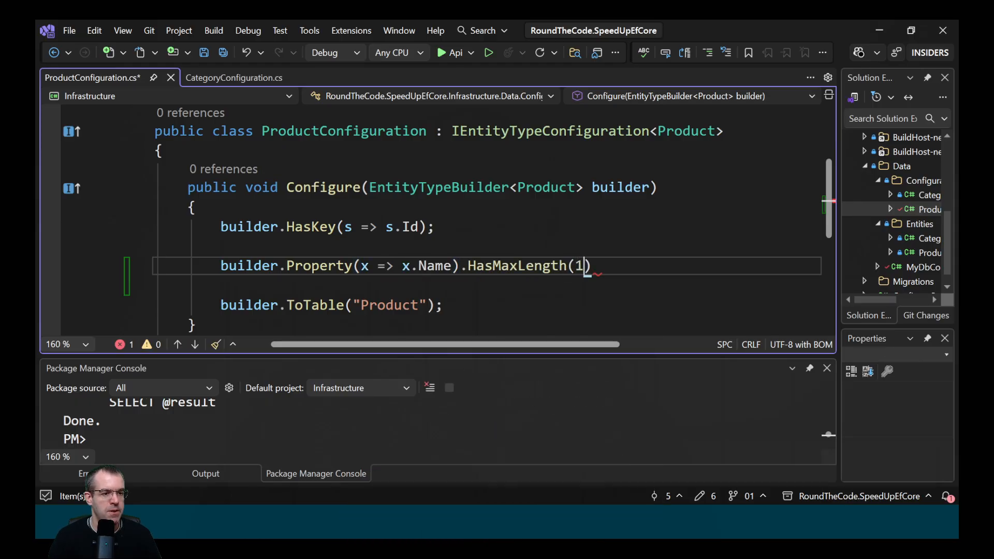
type("00")
type("builder.Property(x => x.Description).ha")
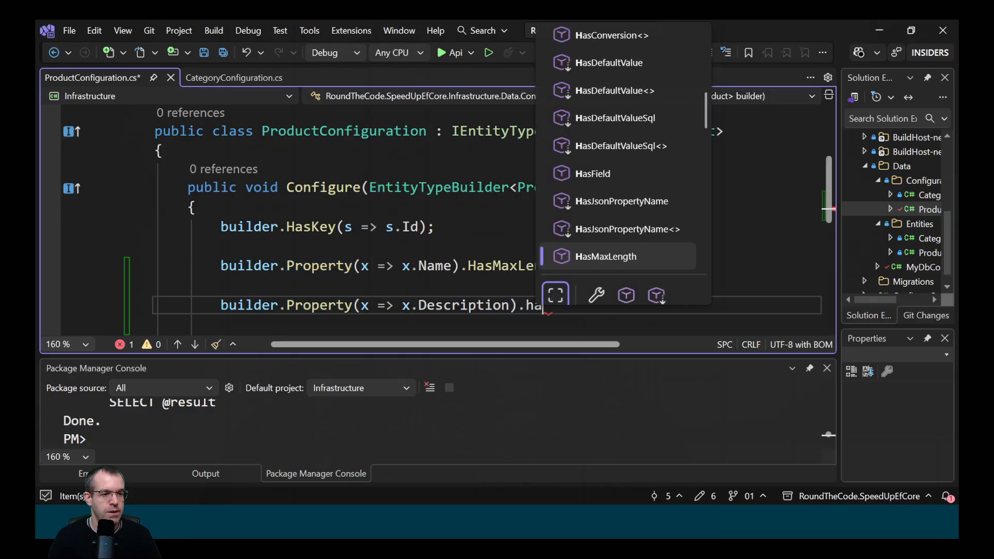
type("HasMaxLength(1000);")
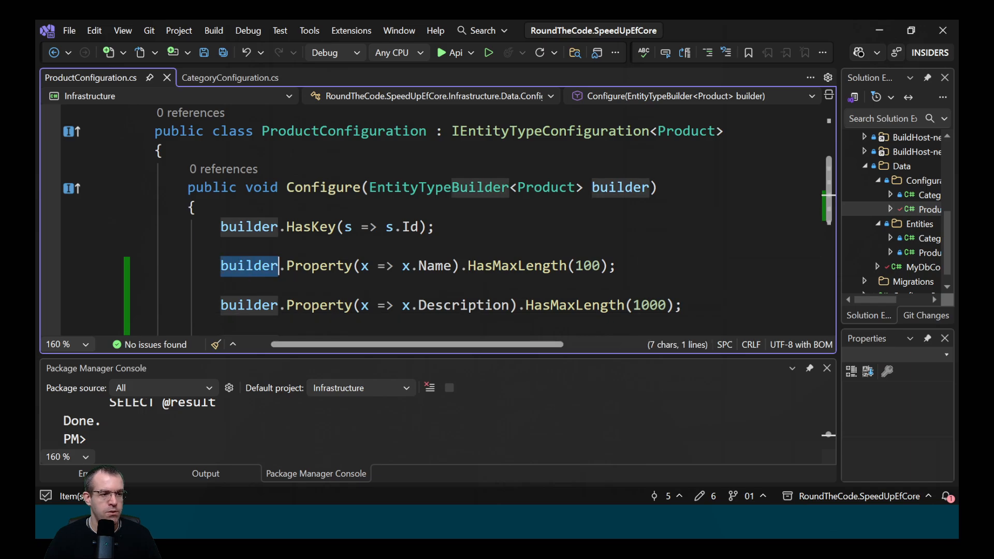
left_click(230, 77)
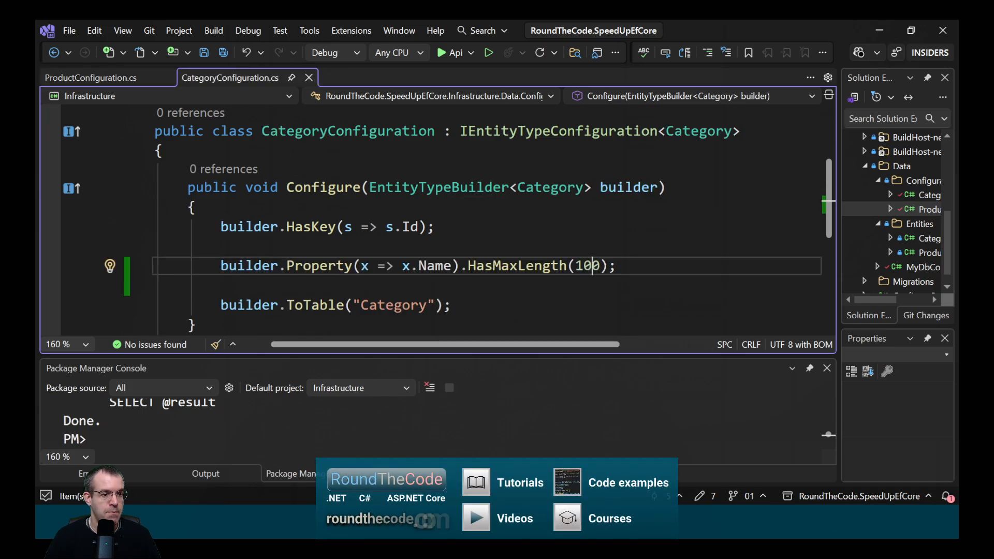
scroll("down", 3)
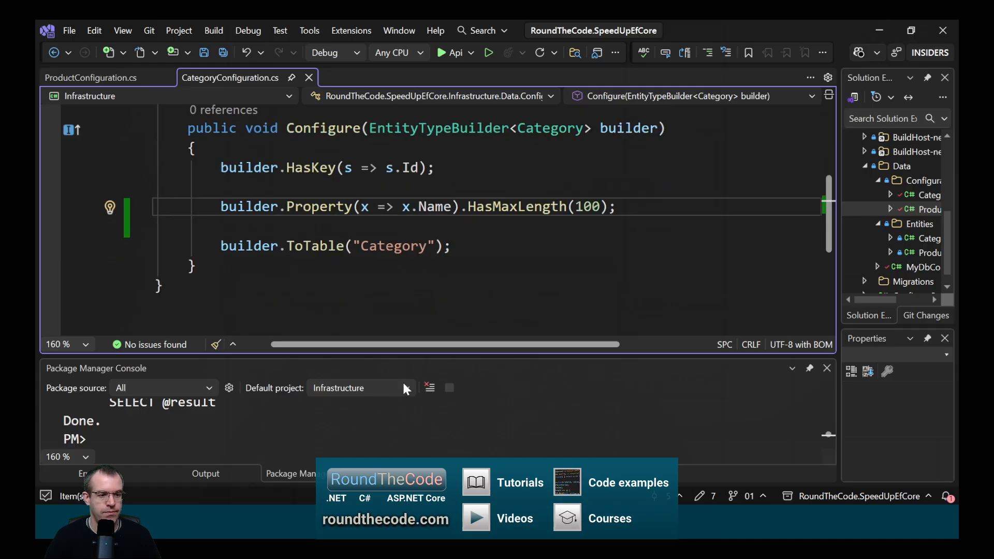
Run Add-Migration AddEntitiesWithMaxLength, review the AlterColumn code, and begin typing Update-Database.
type("Add-M")
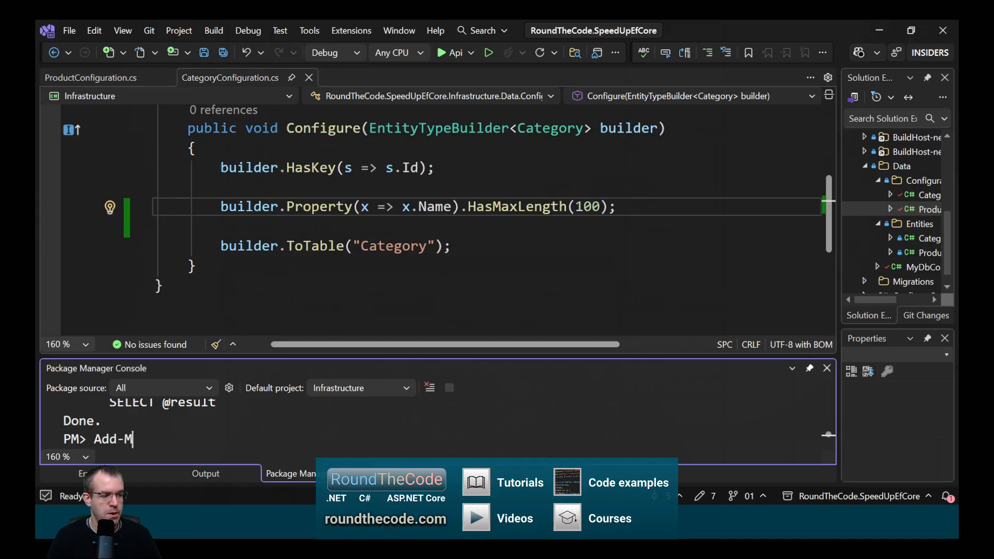
type("igration AddEn")
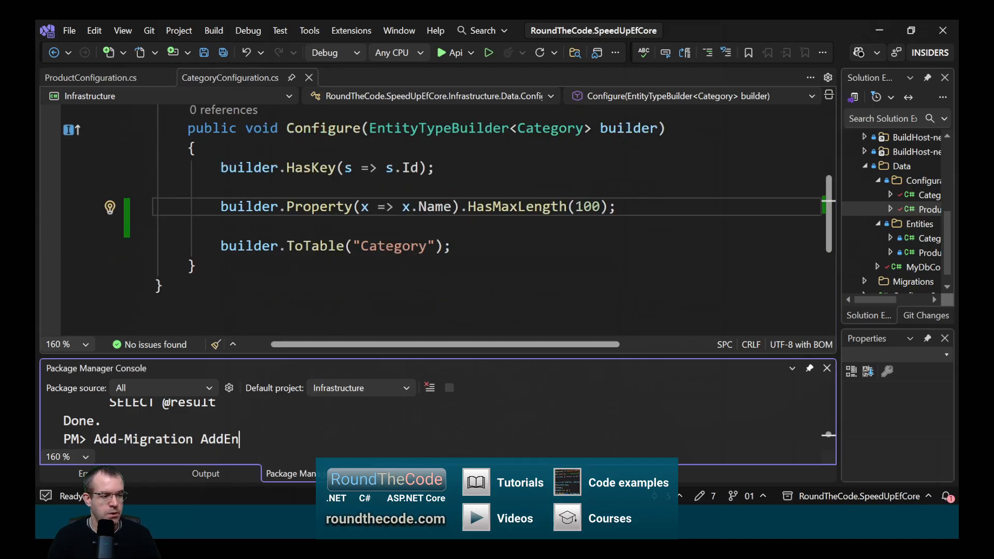
type("titiesWit")
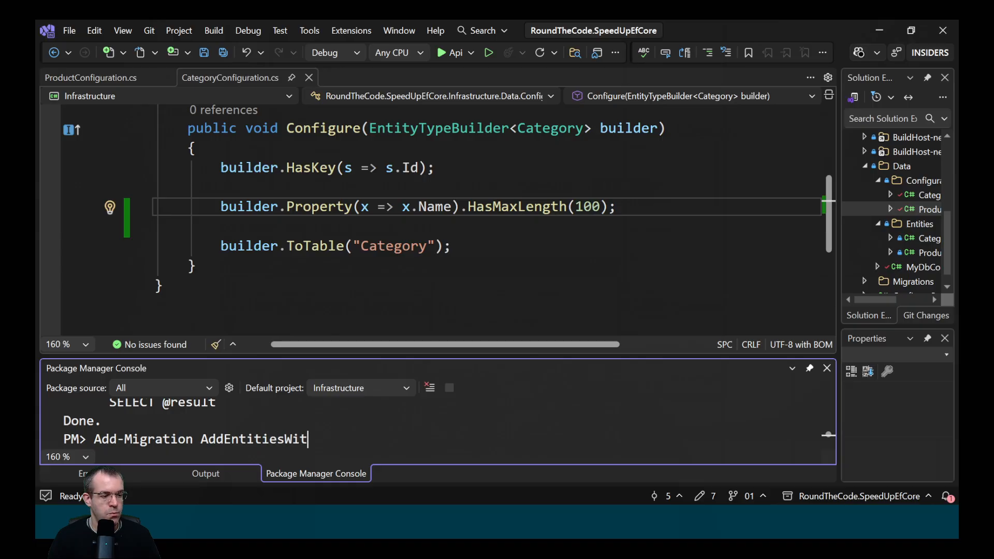
type("hMaxLength")
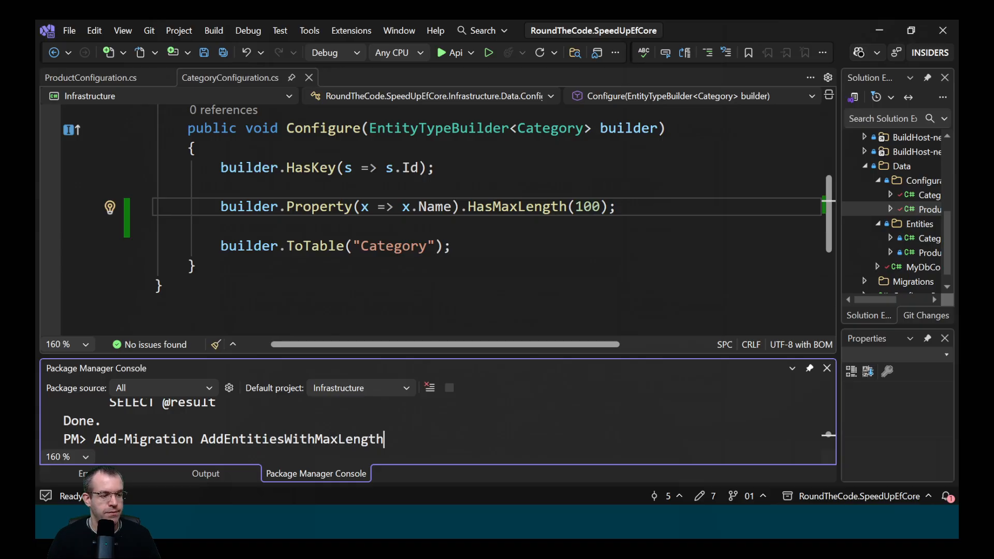
key("Enter")
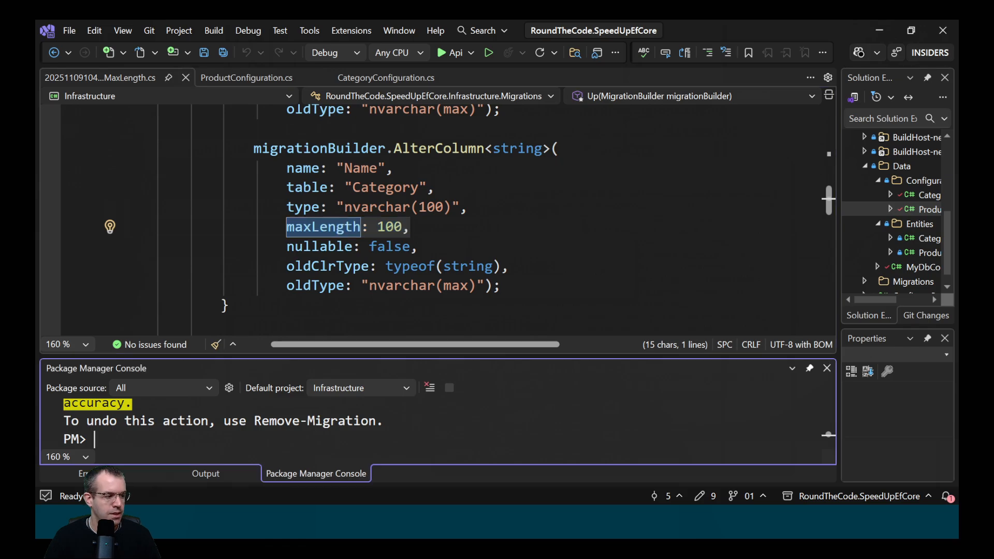
type("Update-Da")
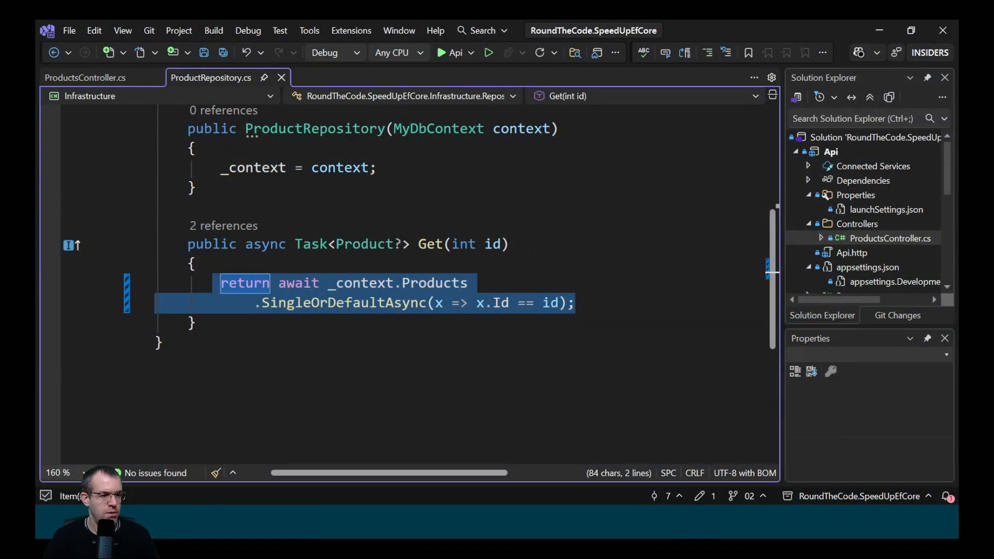
Highlight the SingleOrDefaultAsync product-by-id query in ProductRepository's Get method.
double_click(360, 283)
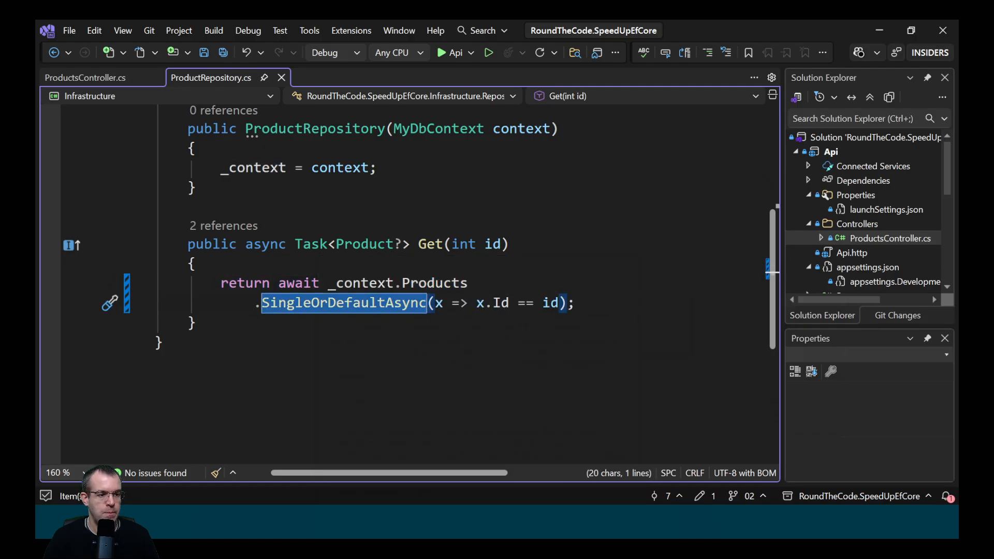
left_click(78, 77)
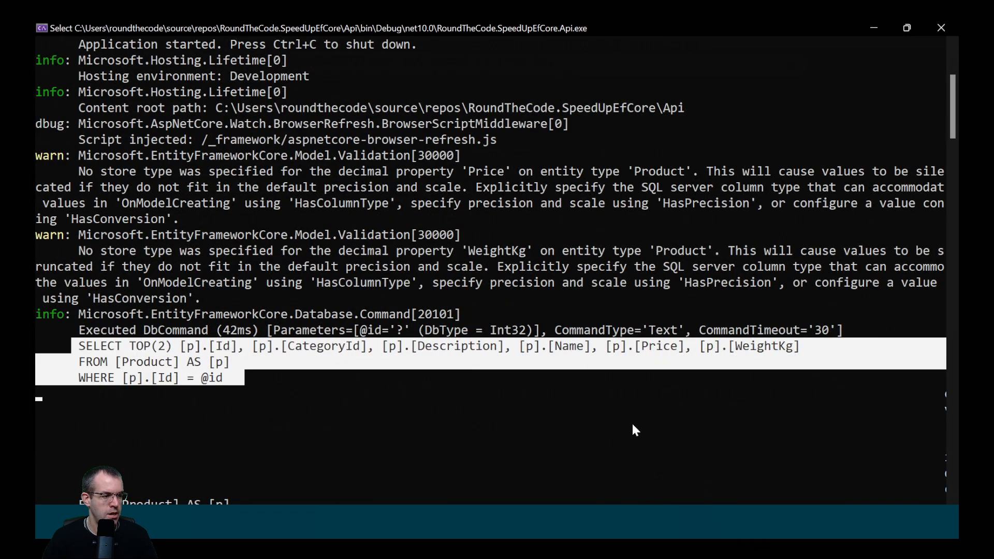
mouse_move(659, 421)
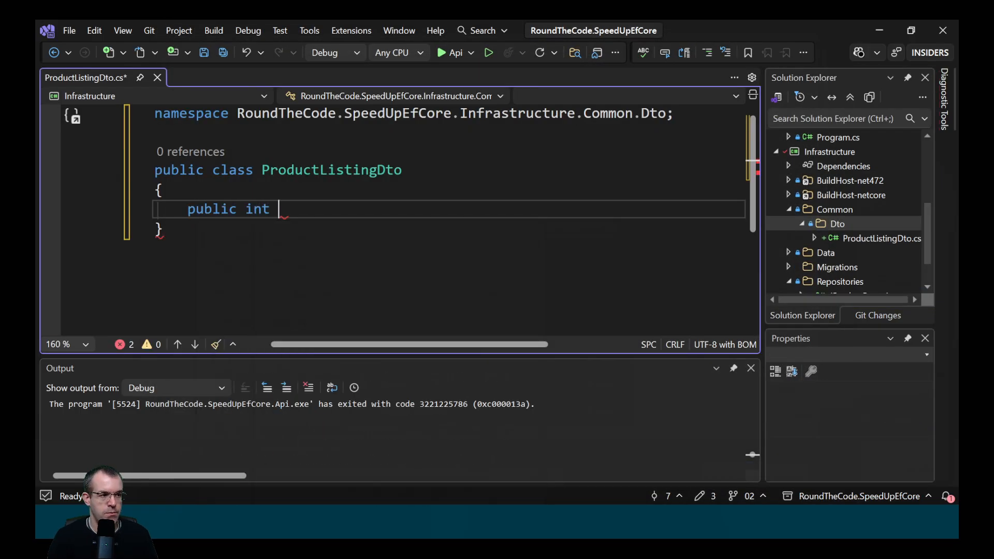
Type the int Id auto-property into ProductListingDto.
type("Id { get; set;")
type("public string Name { get; set; } = string.Empty;")
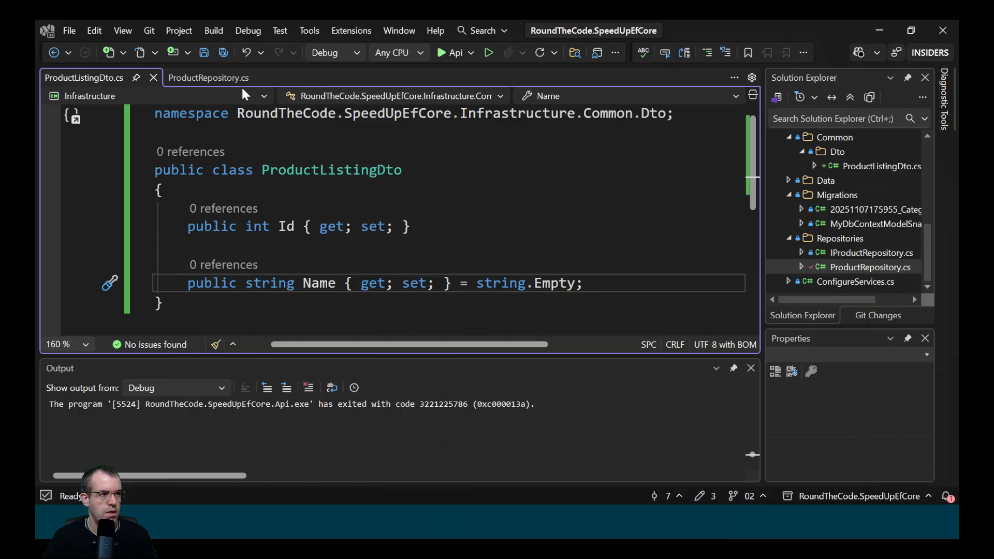
Insert .Select(s => new ProductListingDto() { Id = s.Id, Name = s.Name }) before SingleOrDefaultAsync.
left_click(208, 77)
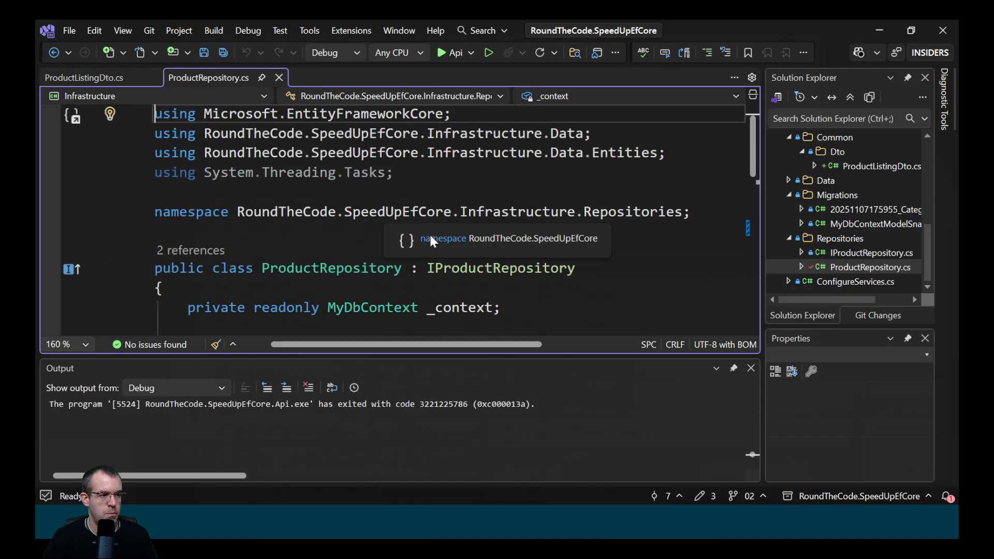
scroll("down", 3)
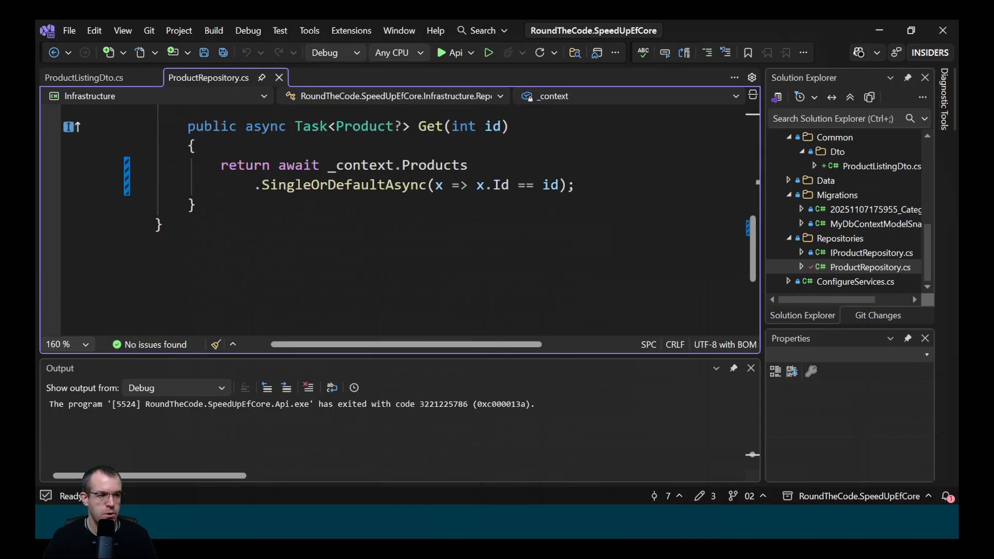
type(".Select")
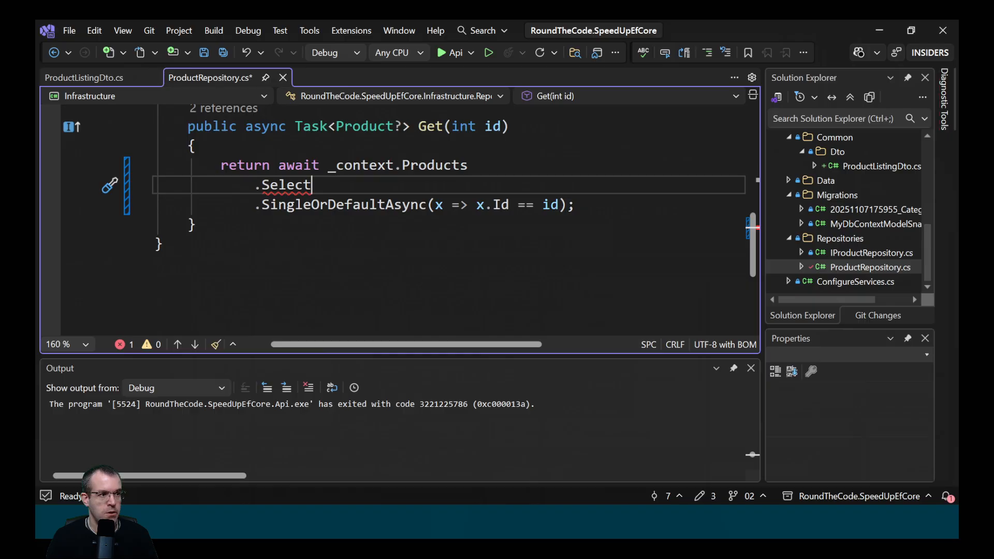
type("(s => new ProductListingDto")
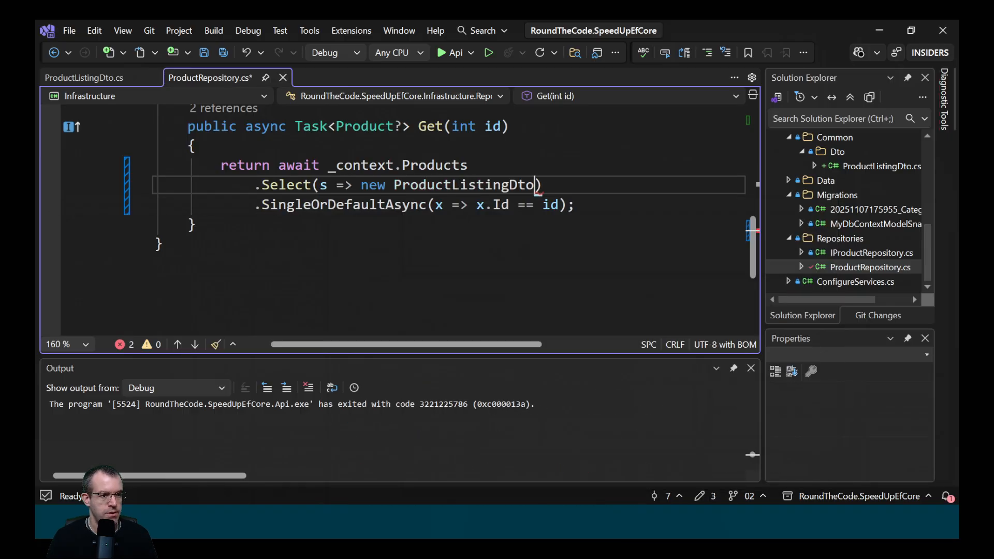
type("()")
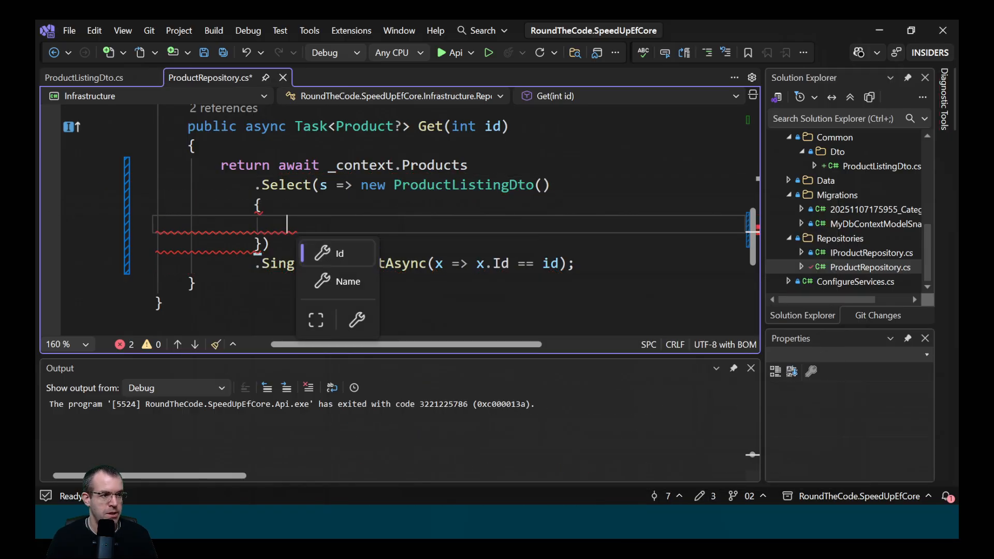
type("Id = s.i")
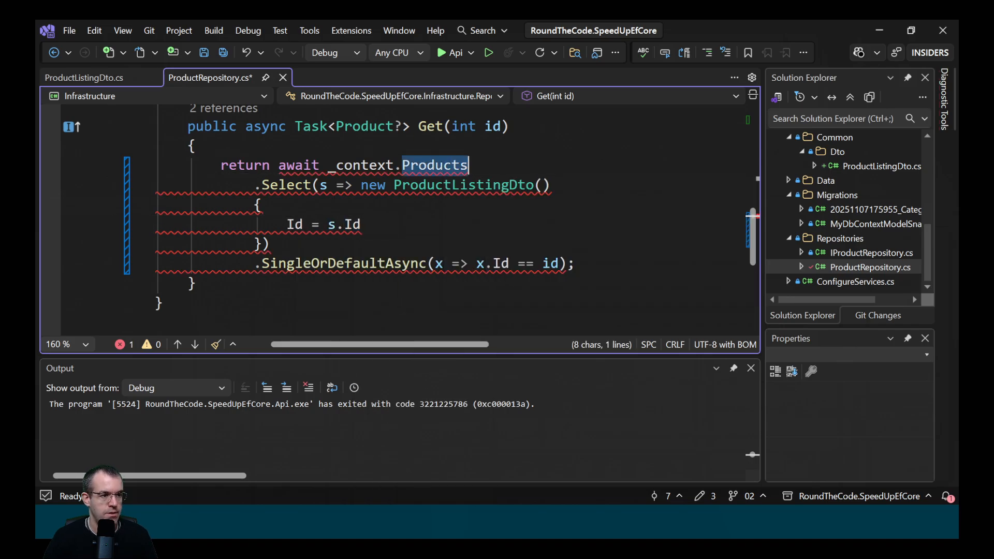
type("Name = s.Name")
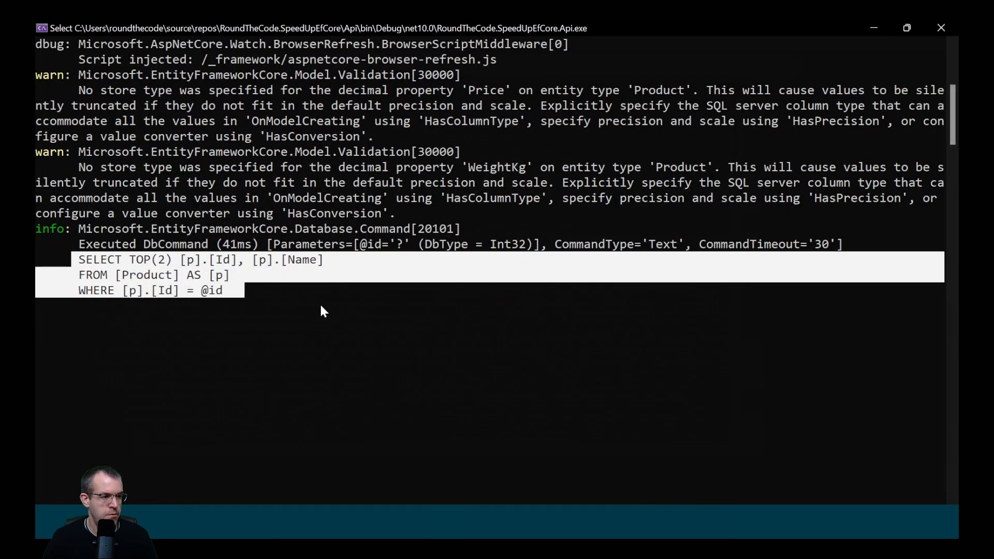
mouse_move(323, 308)
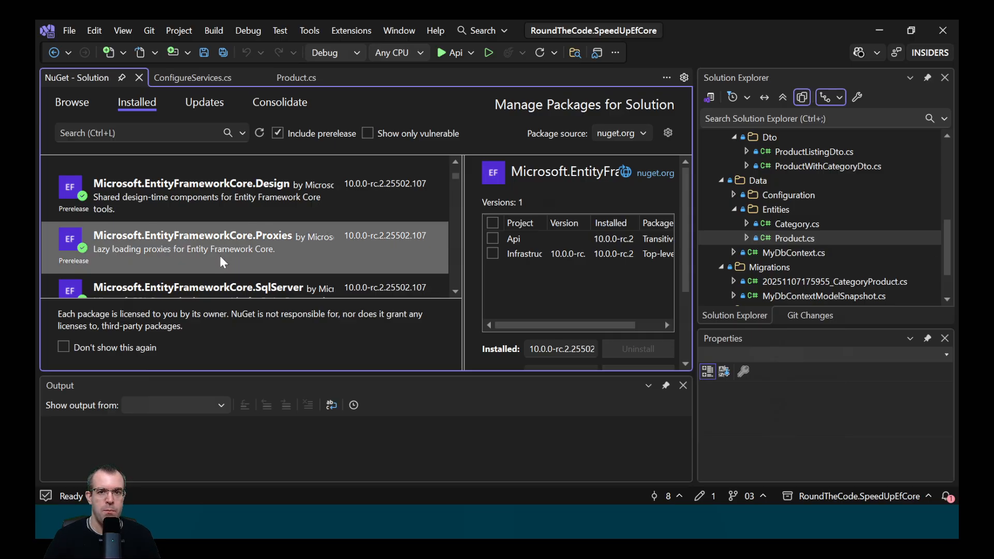
mouse_move(174, 148)
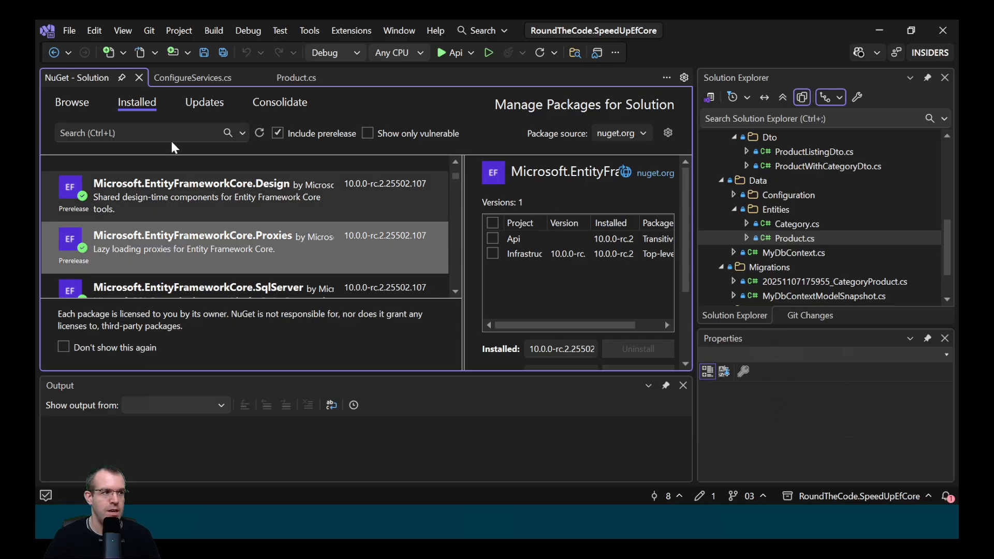
Open ConfigureServices.cs to find the UseLazyLoadingProxies() call.
left_click(192, 78)
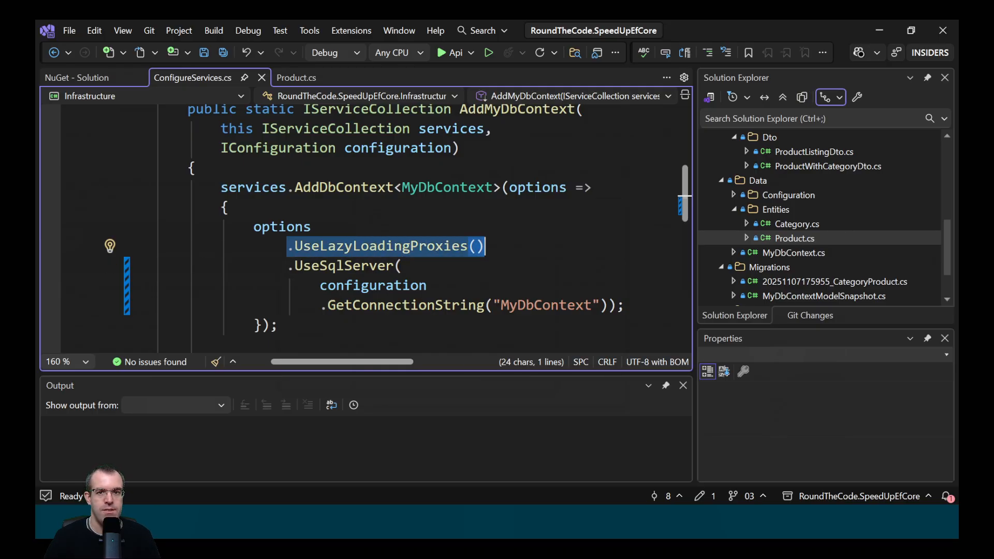
Highlight the virtual keyword on Product.cs's Category navigation property.
left_click(296, 78)
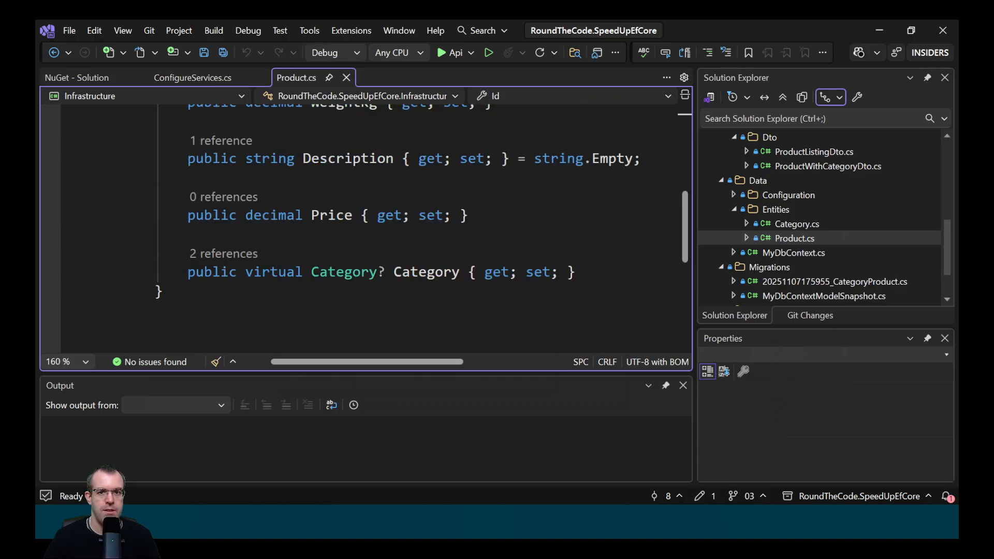
double_click(273, 271)
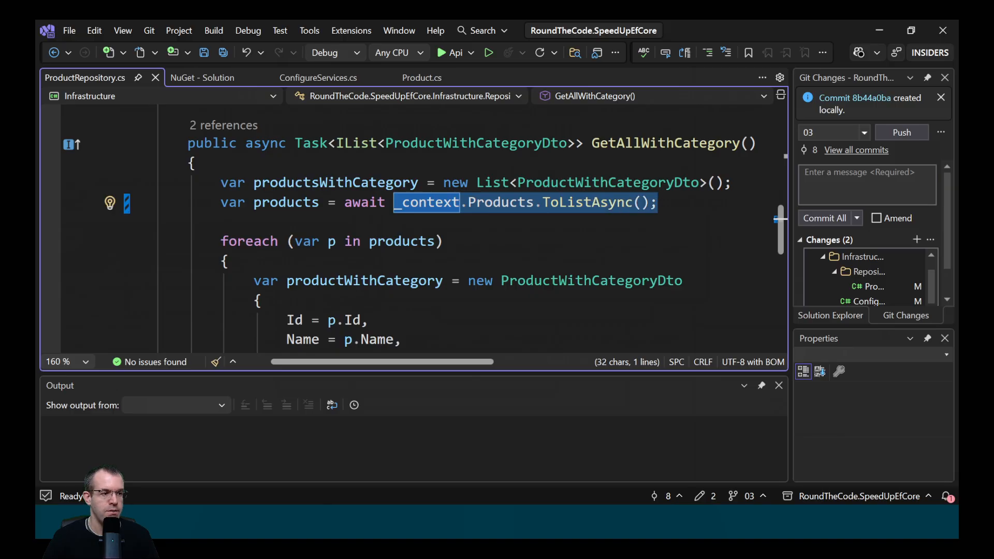
Scroll through the GET /api/Products/all response listing products with category names.
scroll("down", 3)
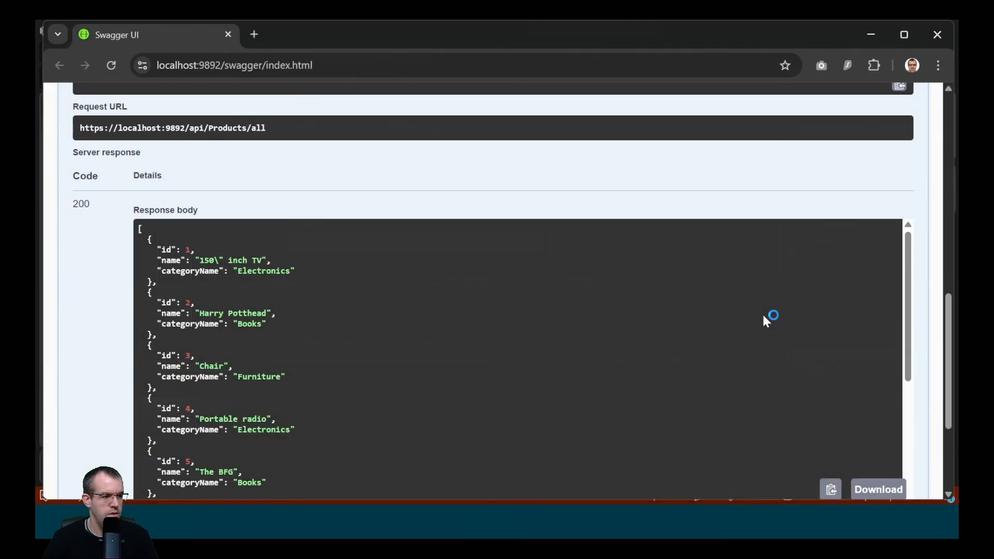
mouse_move(767, 323)
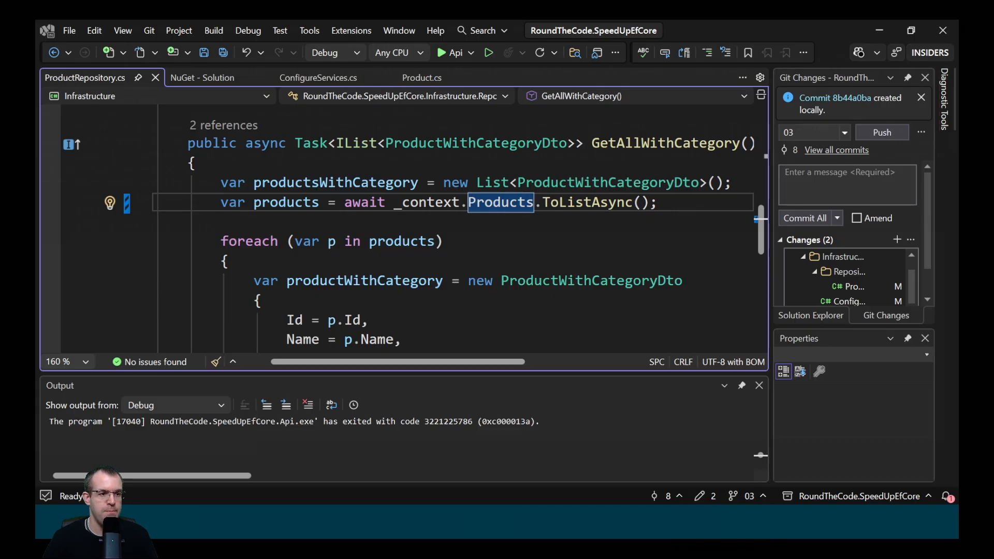
Add .Include(c => c.Category) to the GetAllWithCategory query before ToListAsync.
type(".inc")
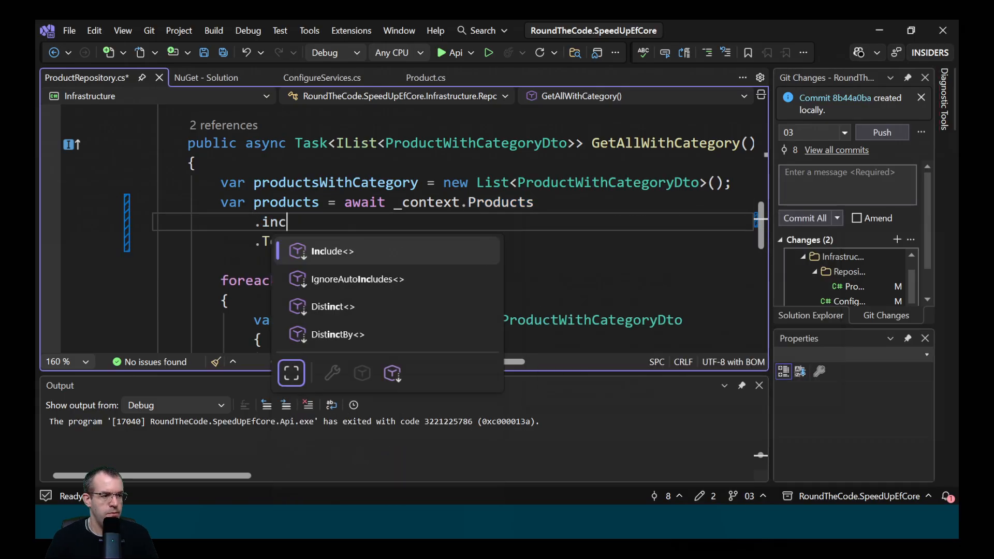
type("Include(c => c")
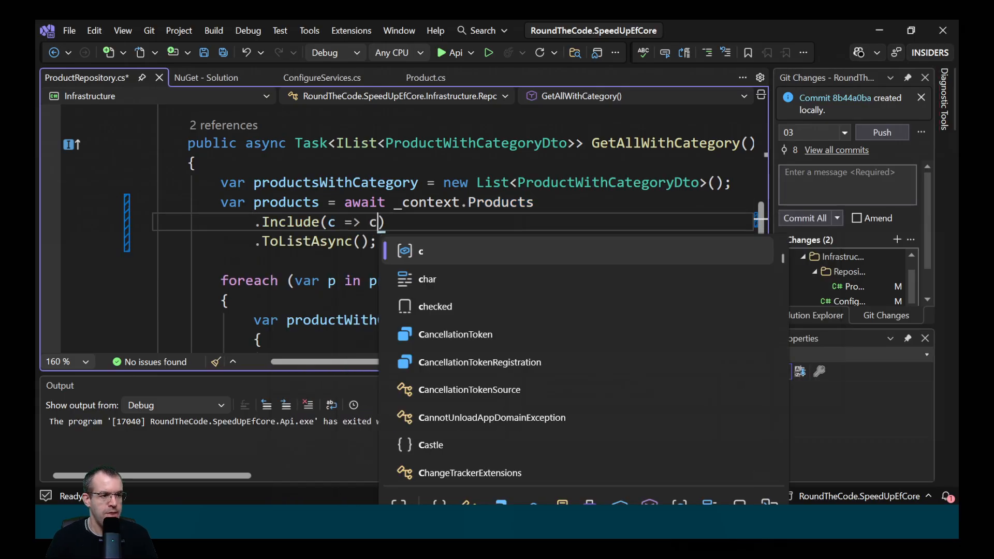
type(".Category")
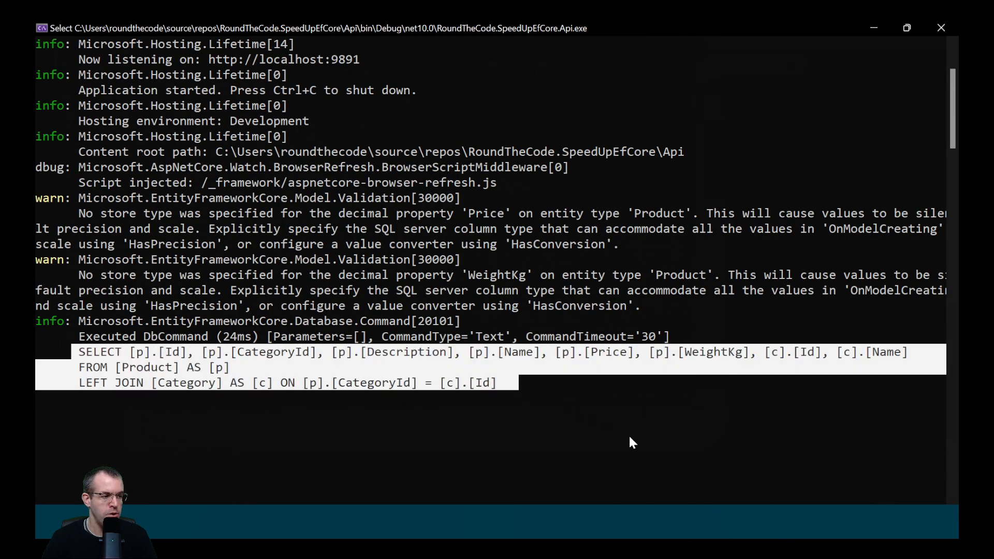
mouse_move(629, 461)
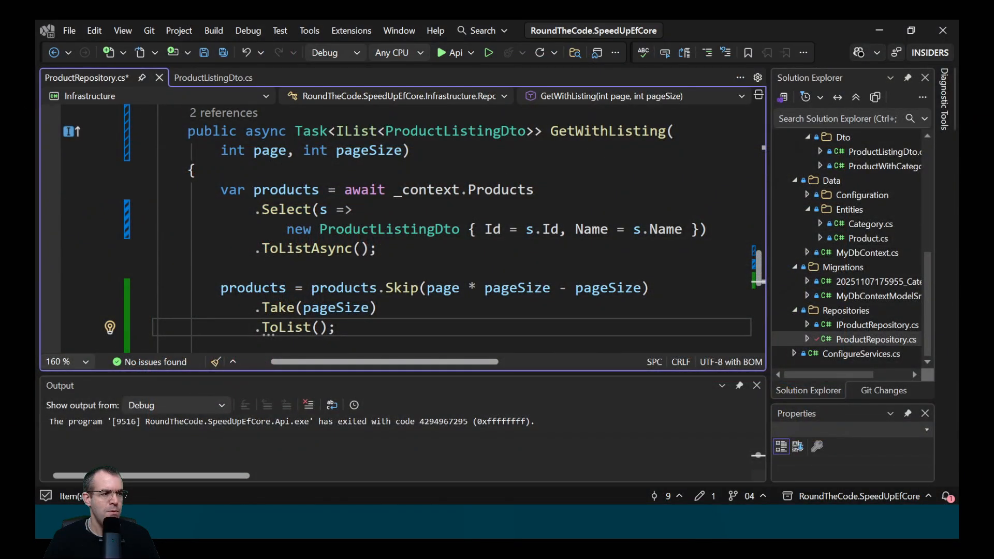
Inspect the in-memory Skip/Take paging and execute the listing request for page 1, size 5.
left_click_drag(222, 190, 378, 248)
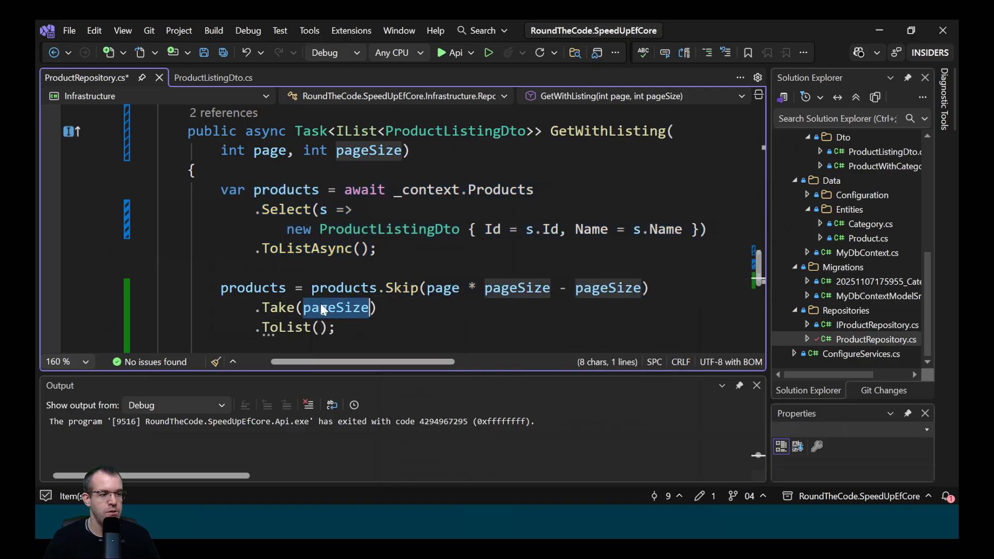
double_click(285, 327)
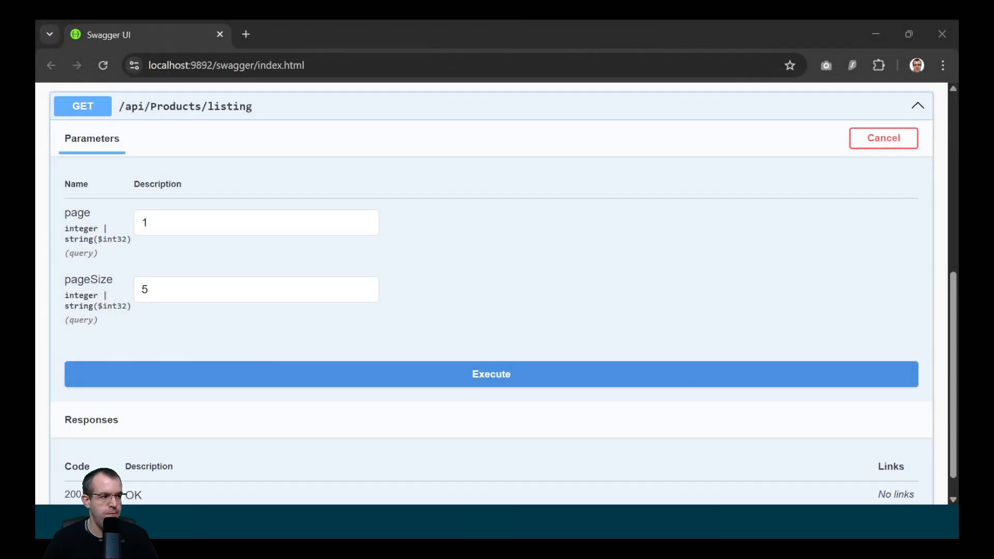
left_click(491, 374)
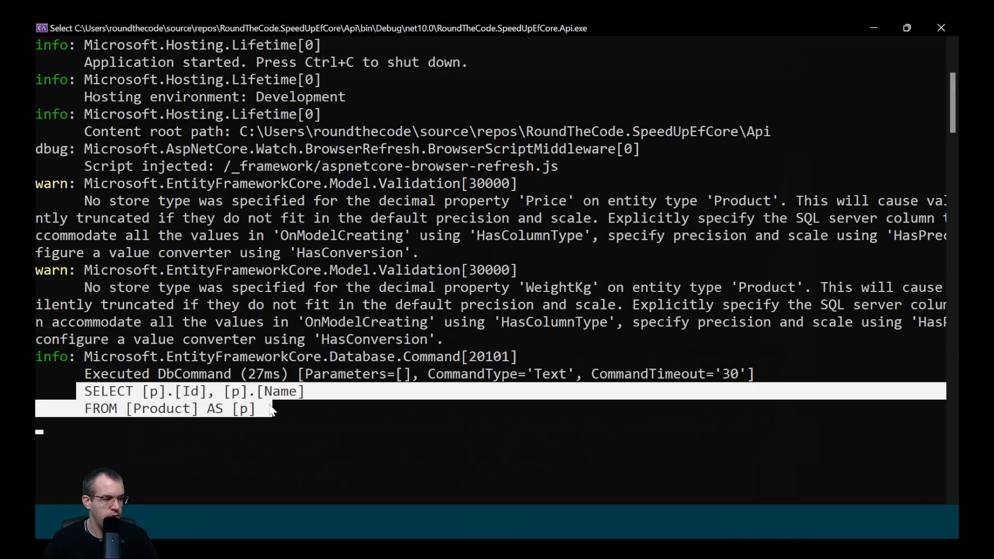
mouse_move(359, 436)
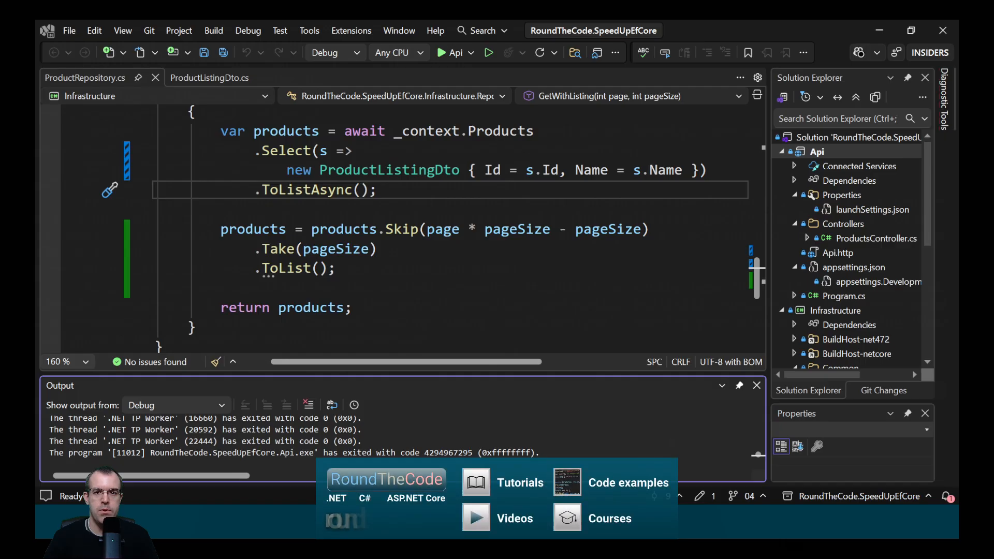
mouse_move(312, 190)
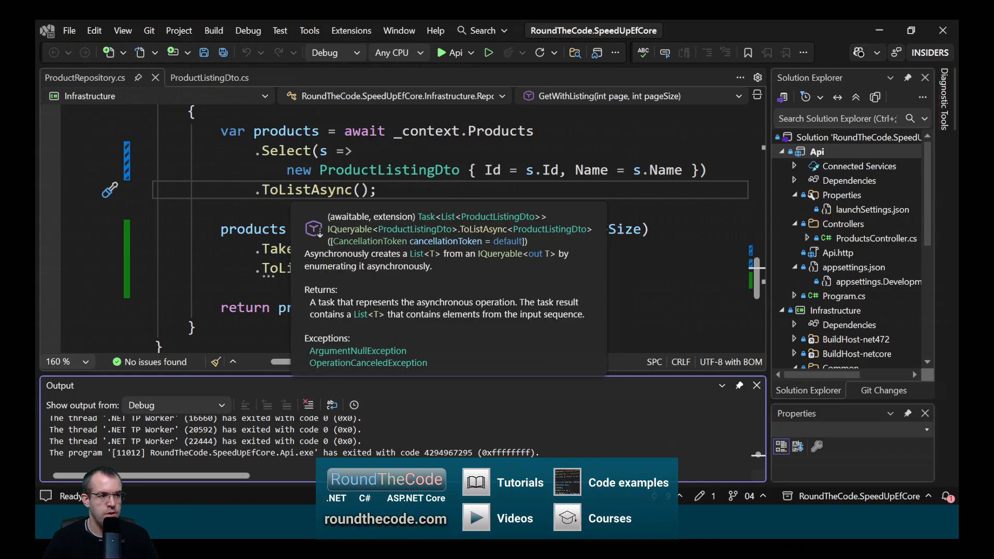
Move ToListAsync after Skip and Take in GetWithListing, then retest the listing request in Swagger.
double_click(304, 190)
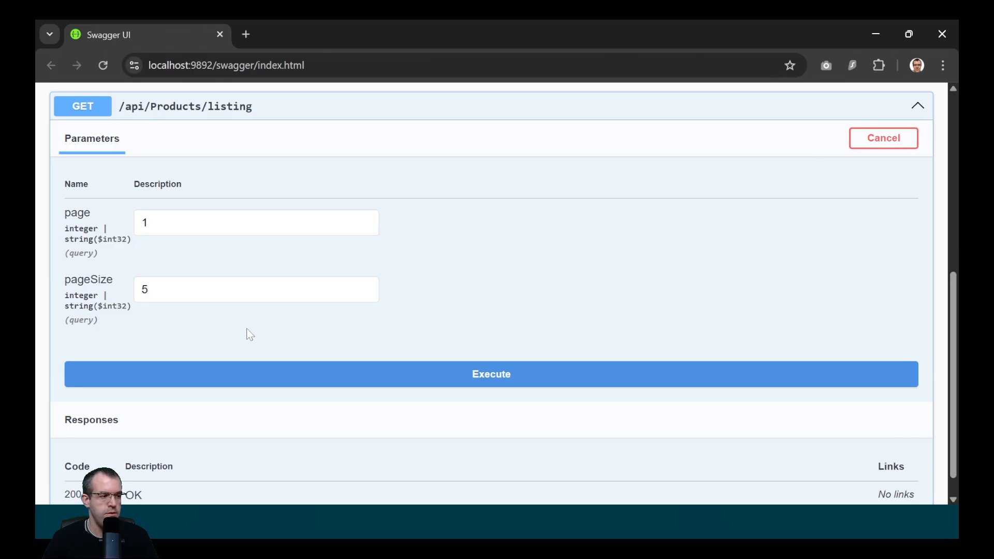
left_click(256, 290)
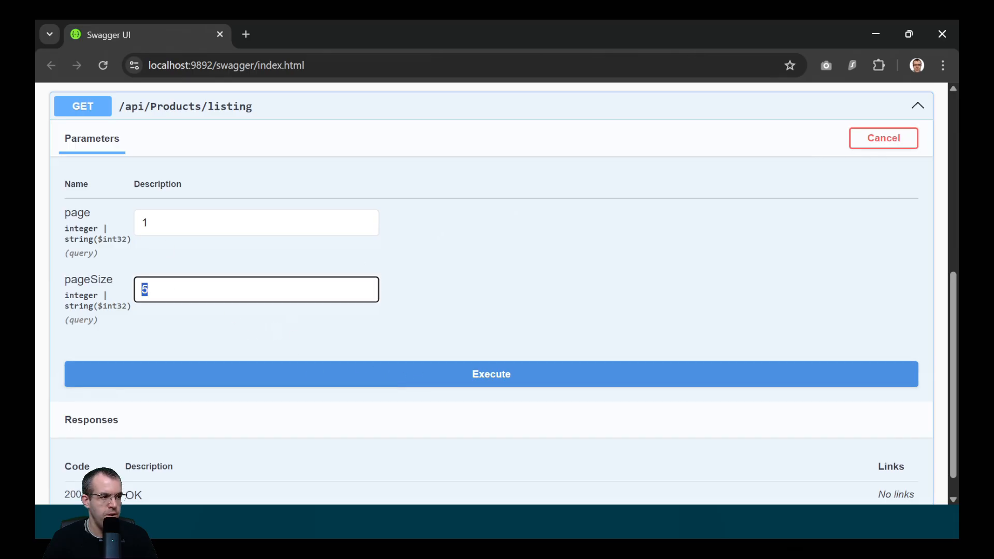
left_click(491, 374)
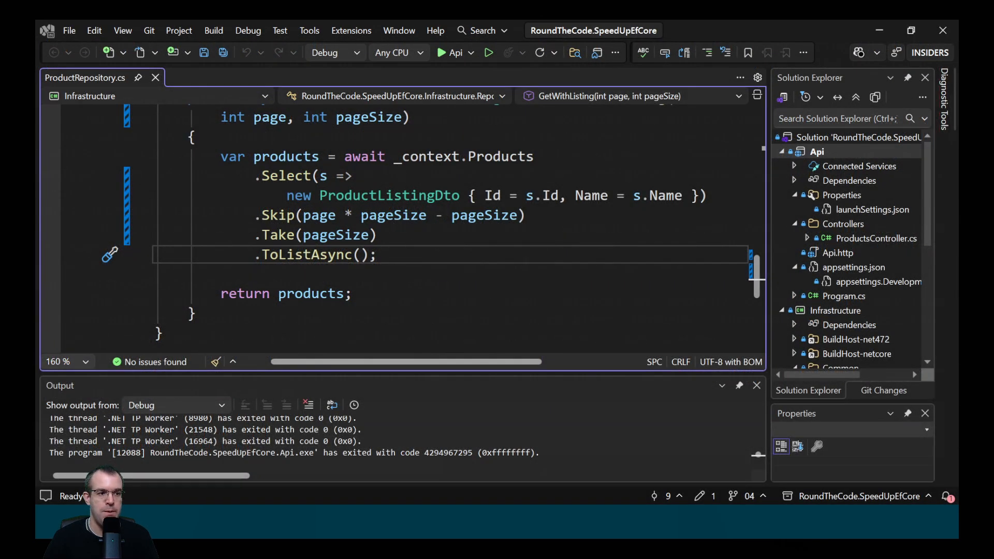
Filter GetWithListing with .Where(x => x.WeightKg > 10) and rerun the paged listing request.
double_click(500, 156)
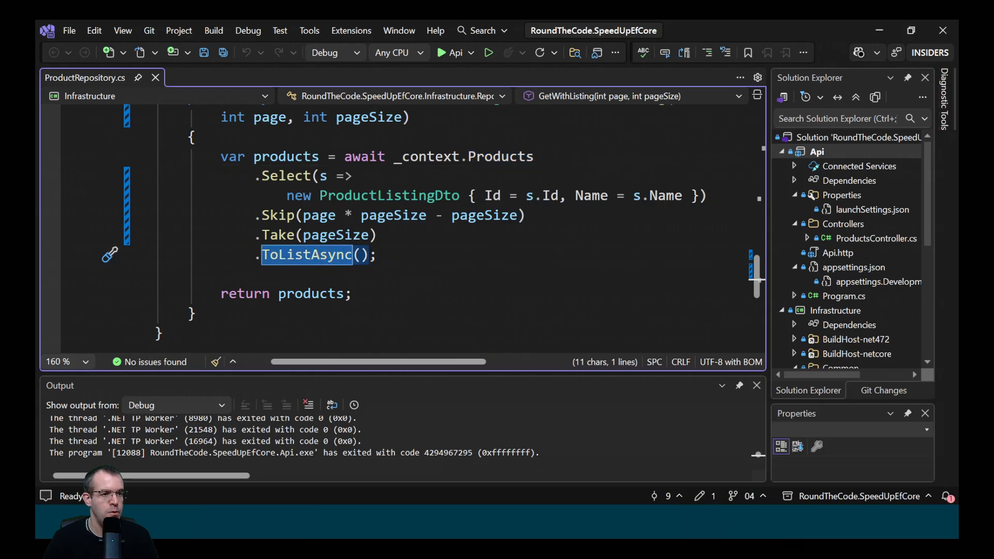
type(".whe")
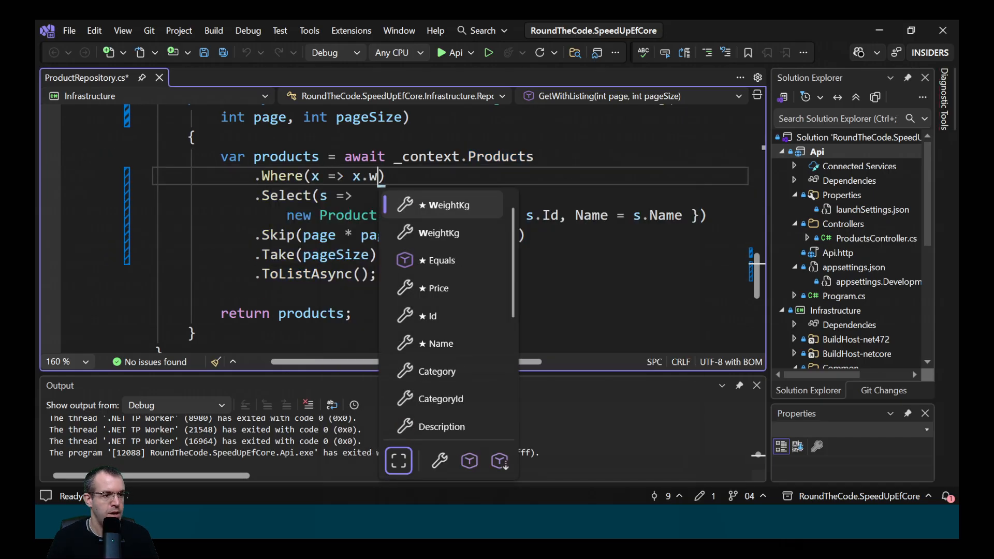
type("WeightKg > 10")
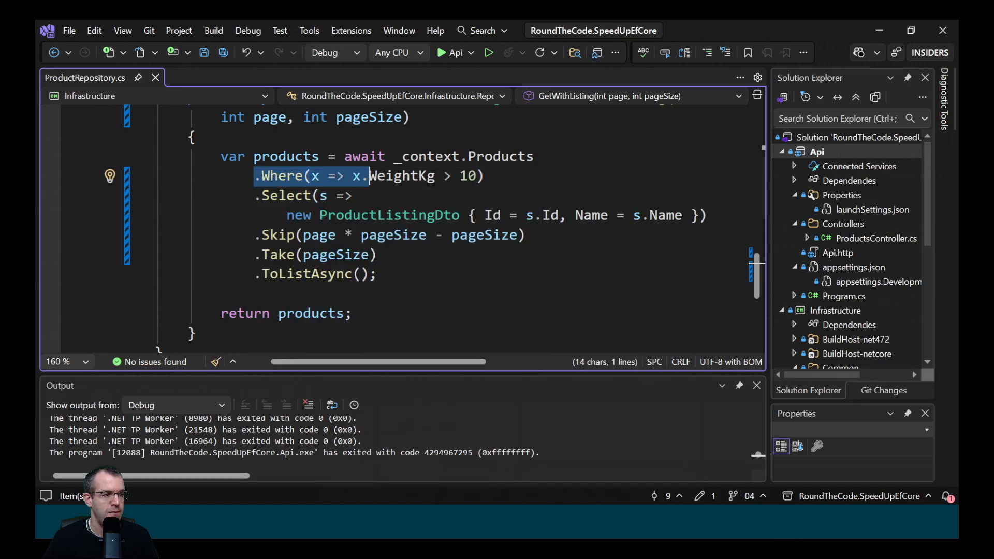
mouse_move(306, 274)
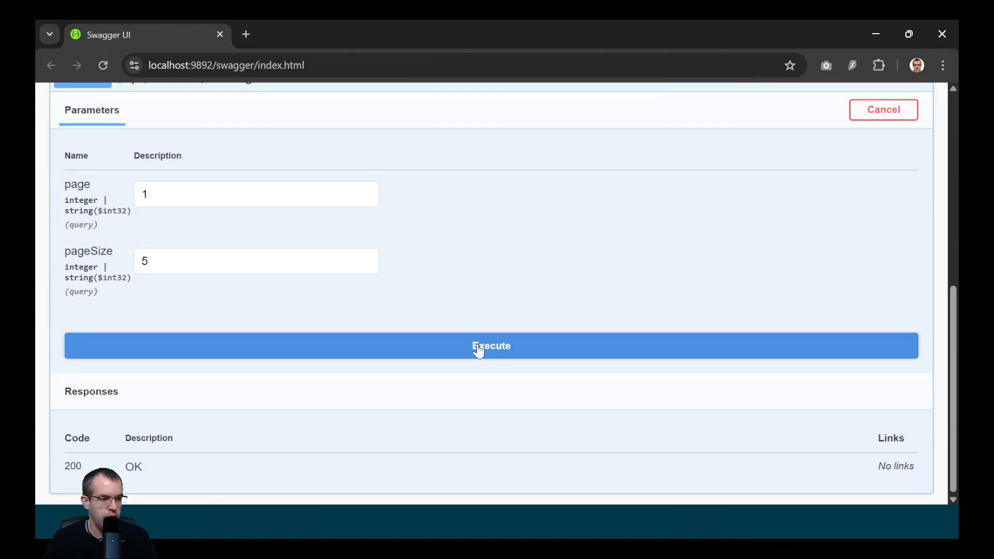
left_click(490, 346)
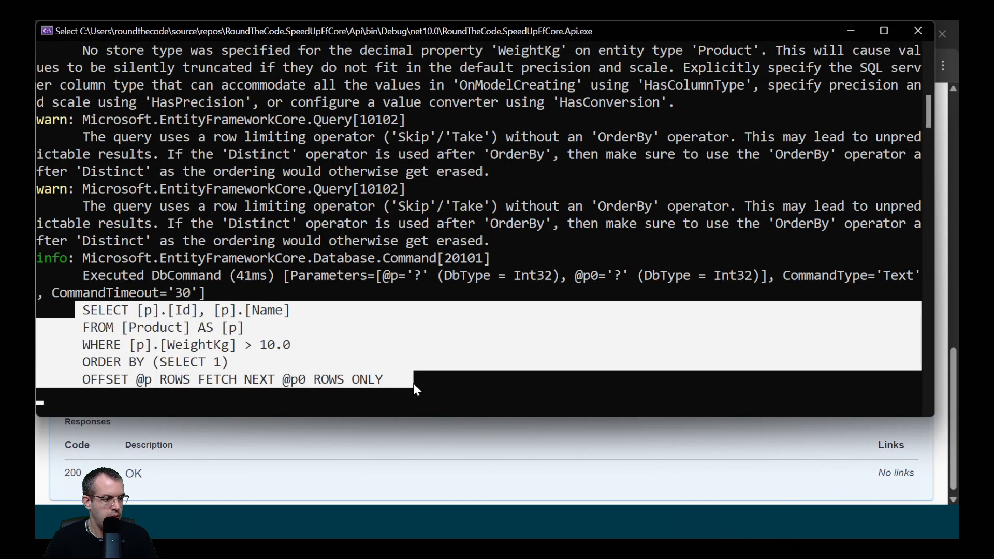
mouse_move(425, 392)
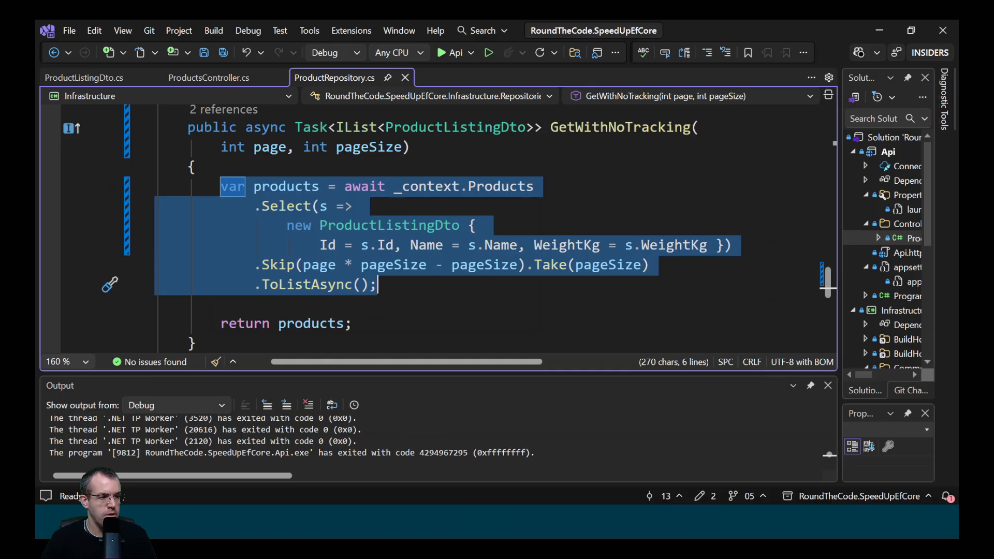
Append .AsNoTracking() after _context.Products in GetWithNoTracking.
left_click(534, 186)
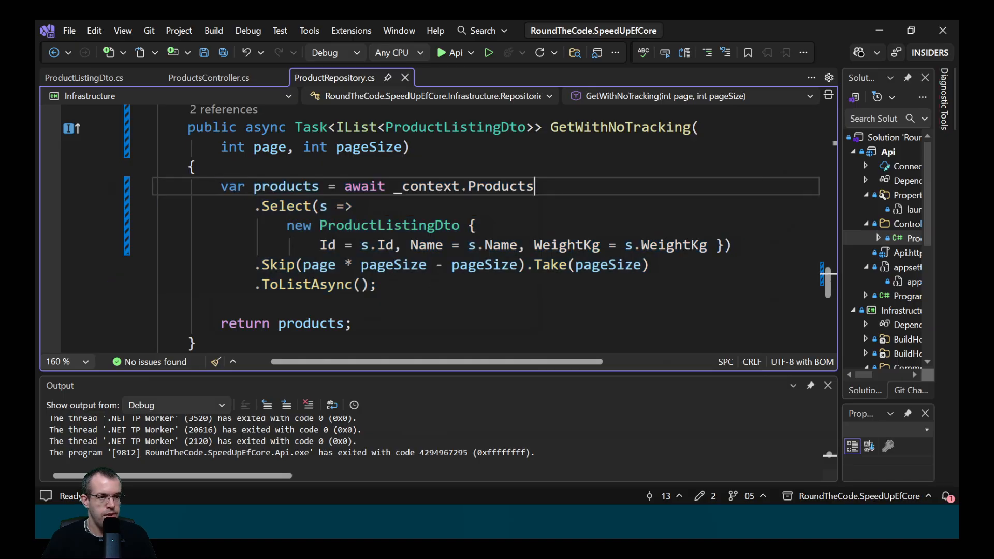
type(".AsNoTracking(")
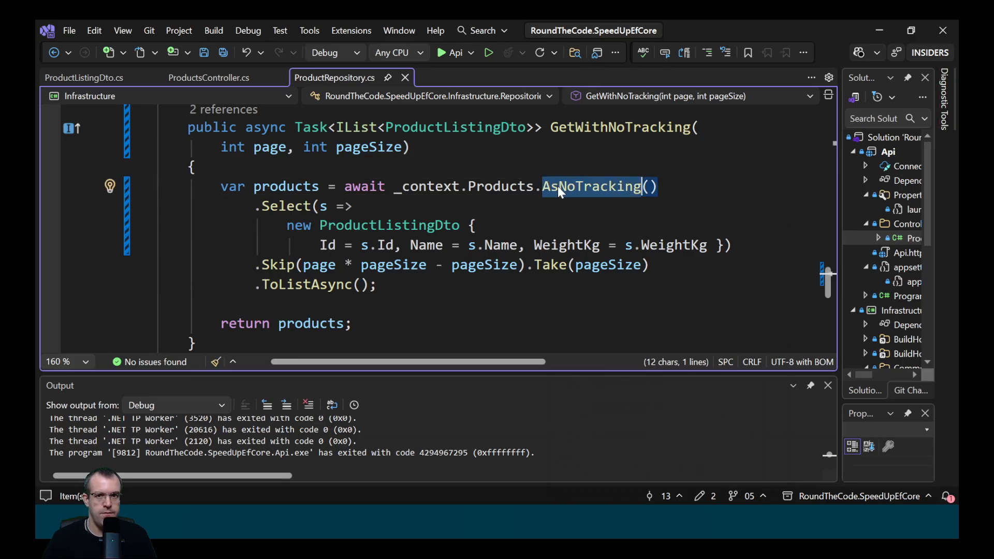
mouse_move(562, 191)
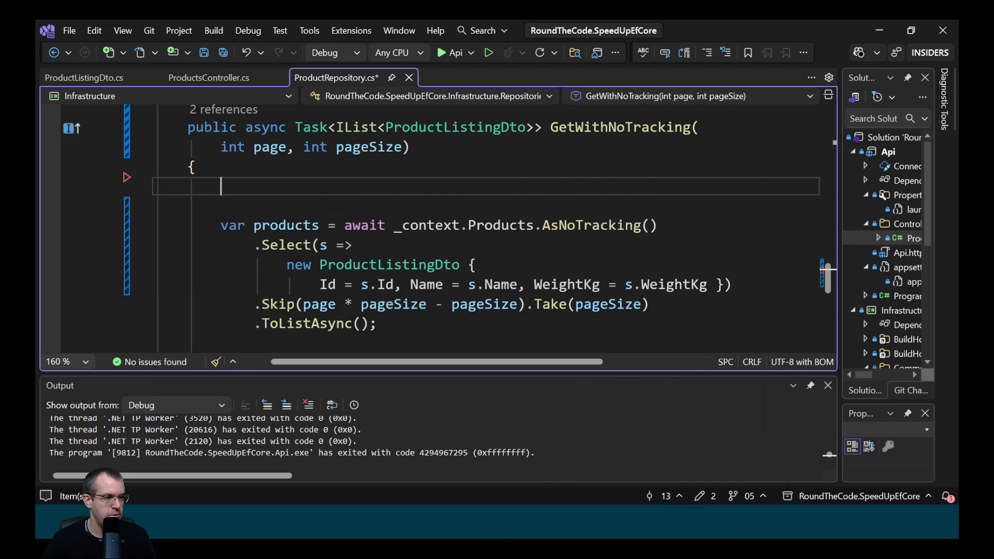
Write code fetching firstProduct untracked with FirstAsync, setting WeightKg to 15.8, and calling SaveChangesAsync.
type("var firstProdu")
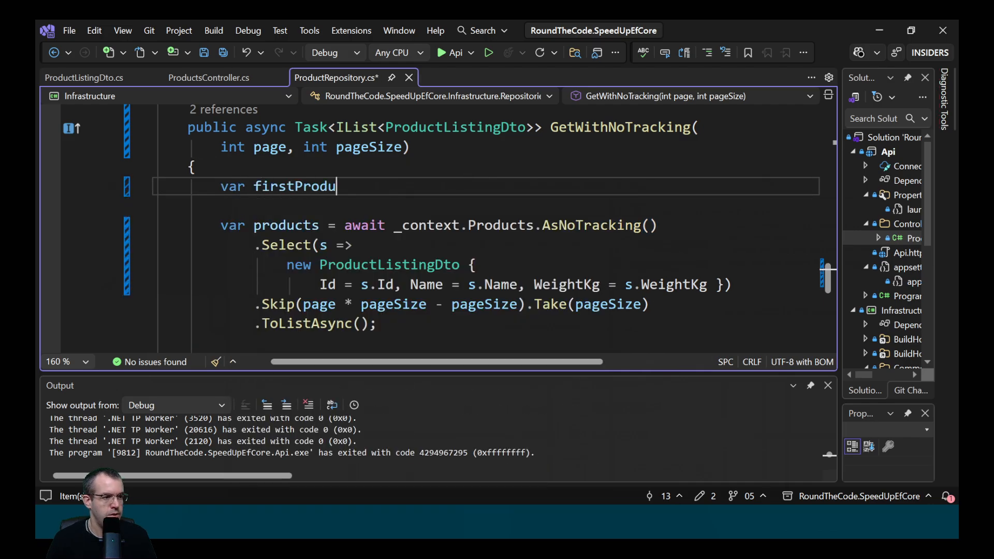
type("ct = await _context.Products.AsNoTracking(")
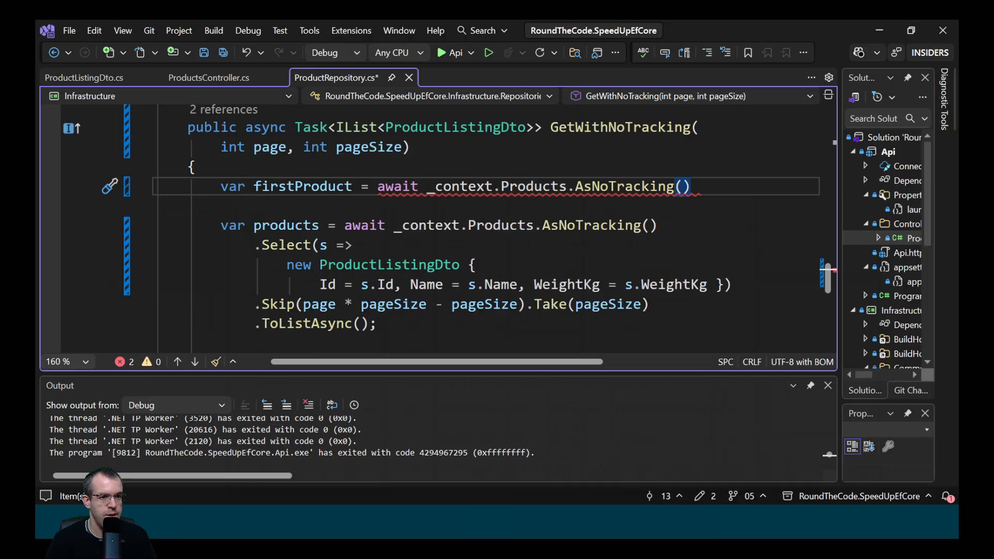
type(".firstAsync();")
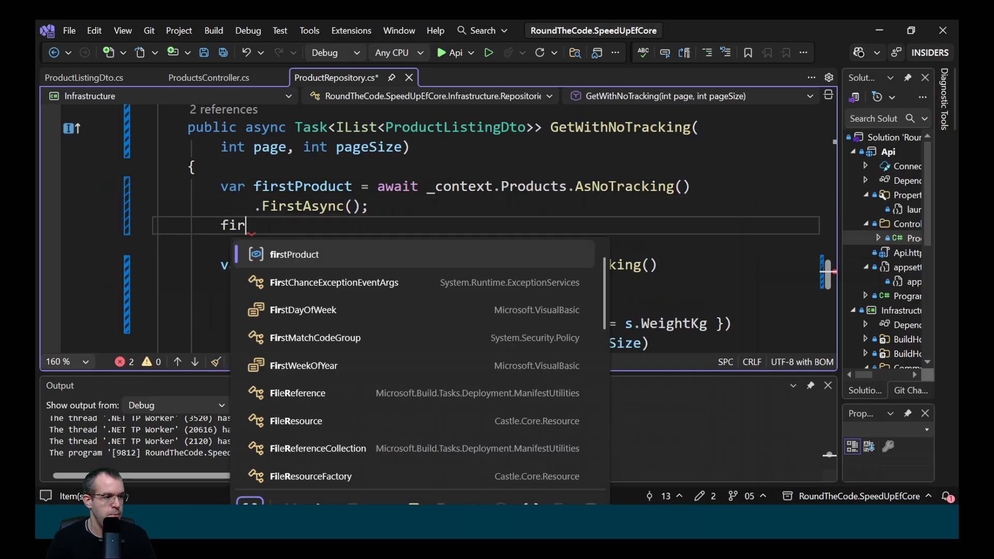
type("stProduct.WeightKg = 15")
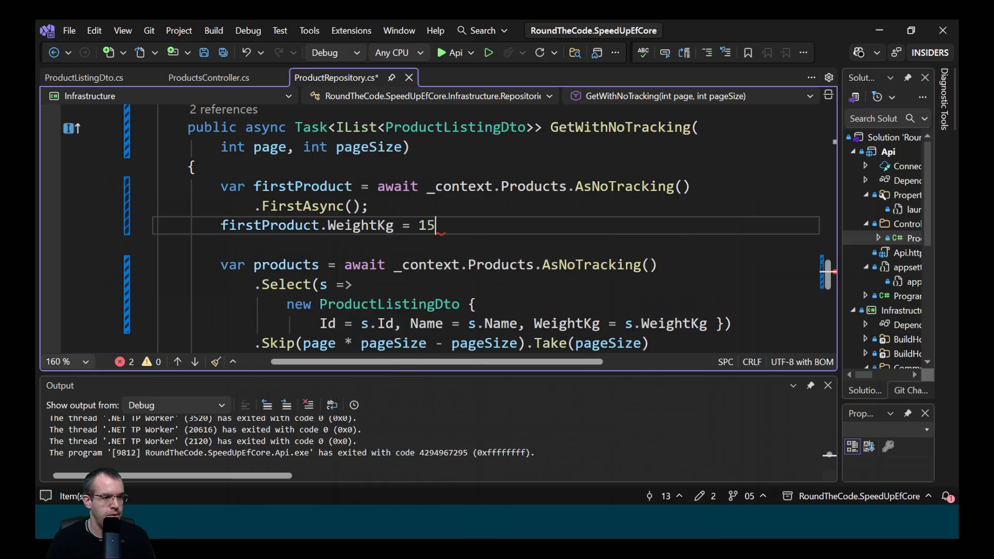
type(".8,")
type("await _context.SaveChanges")
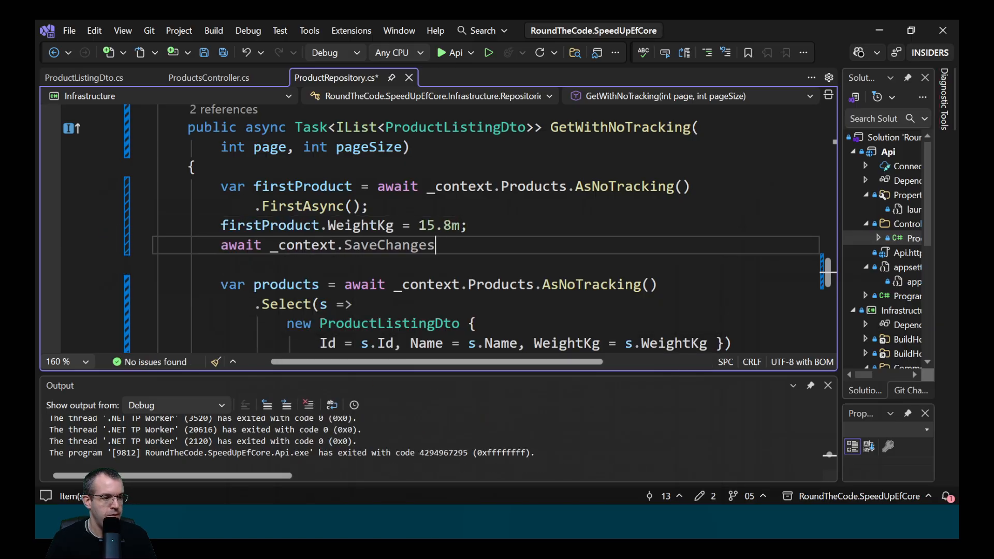
type("Async();")
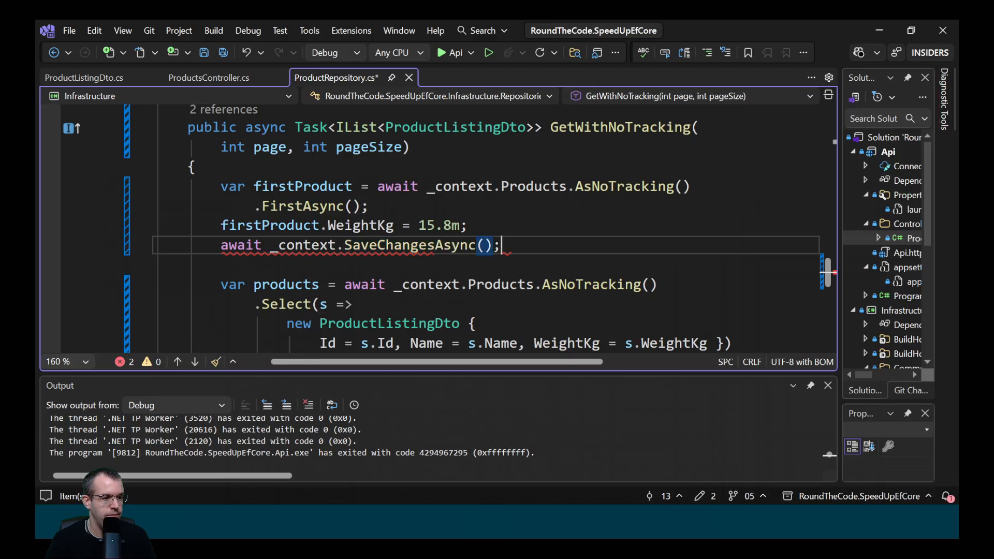